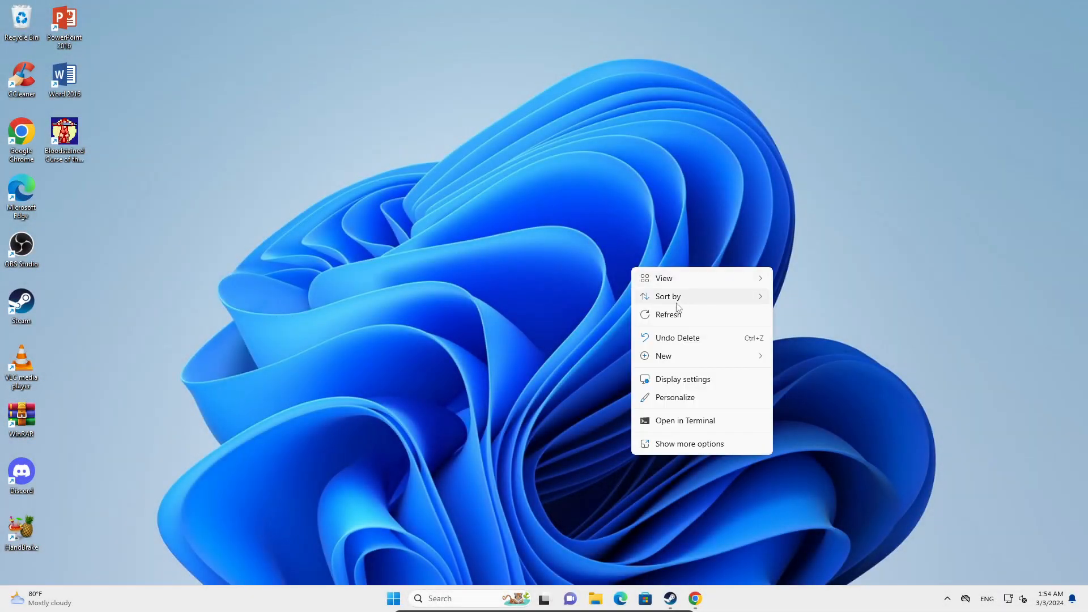
From the game shortcut's file location, reach the Bloodstained Curse of the Moon folder with its Data and exe folders.
{"action": "left_click", "coordinate": [669, 315]}
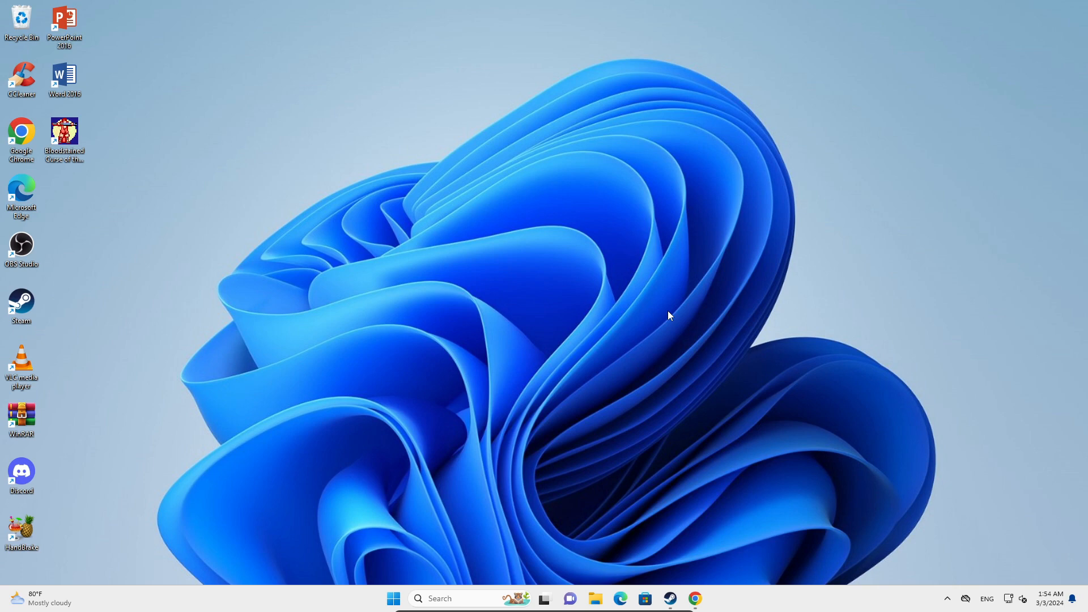
{"action": "mouse_move", "coordinate": [614, 245]}
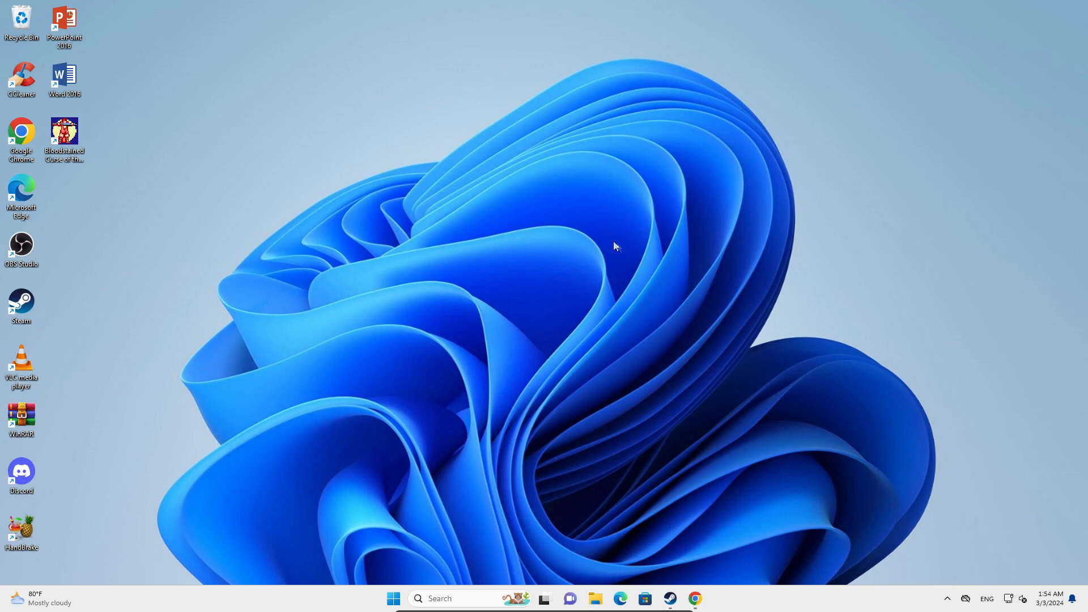
{"action": "mouse_move", "coordinate": [671, 289]}
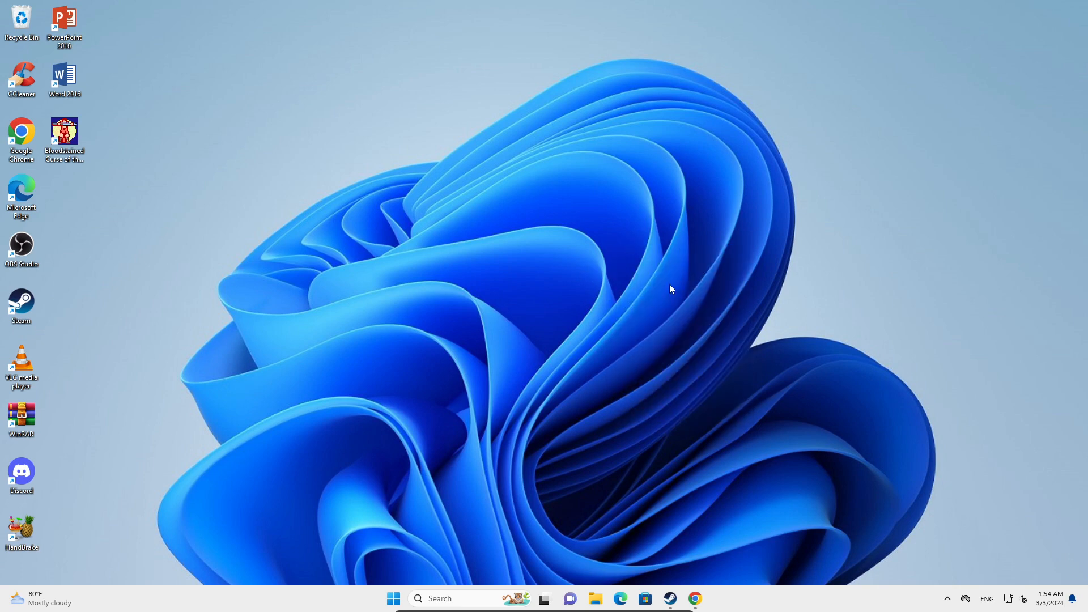
{"action": "mouse_move", "coordinate": [658, 208]}
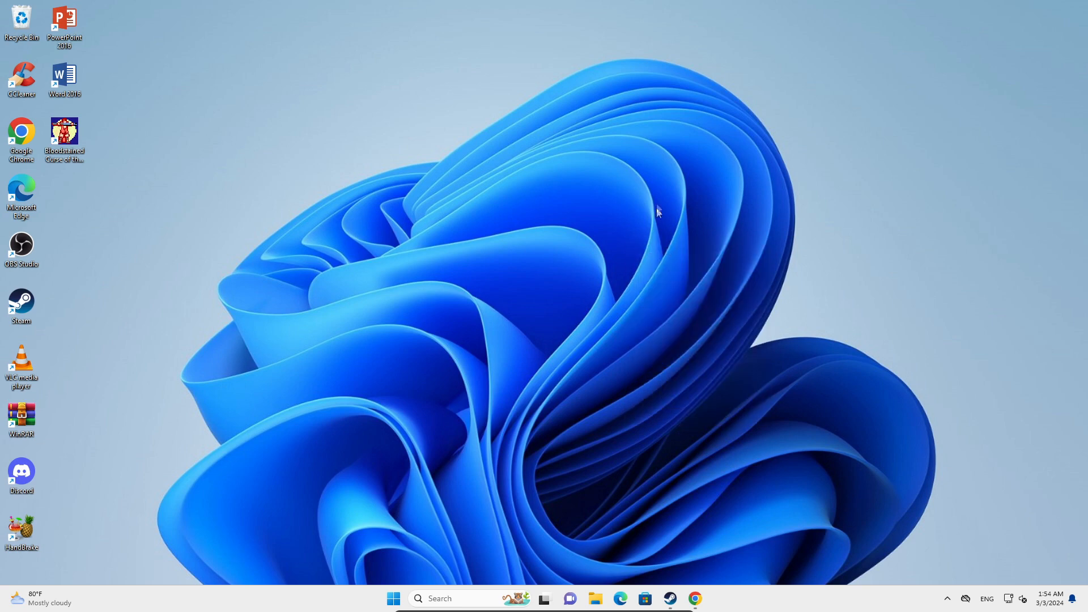
{"action": "mouse_move", "coordinate": [709, 266]}
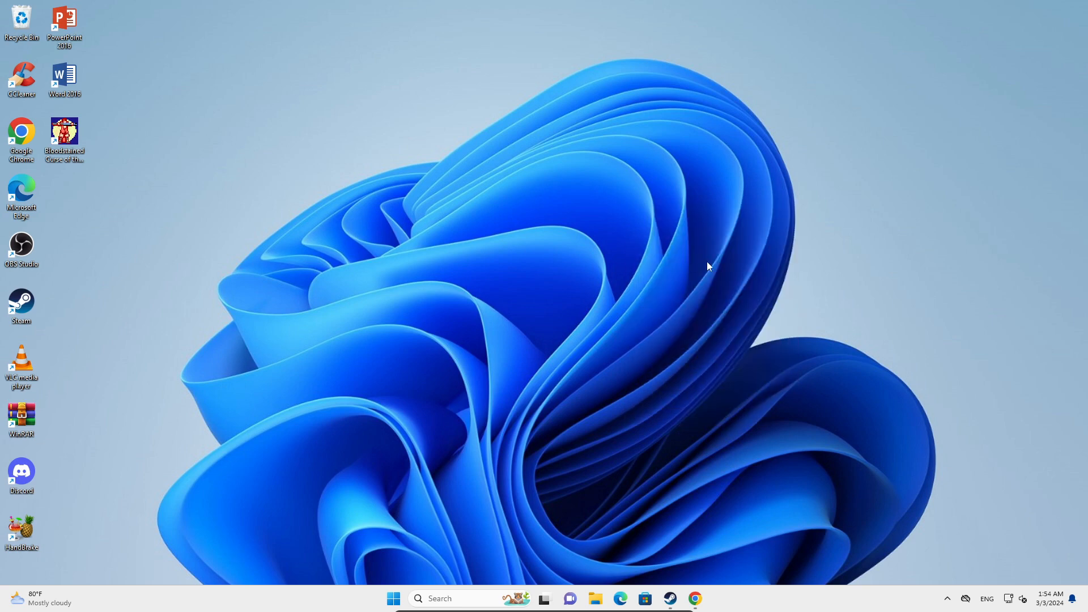
{"action": "mouse_move", "coordinate": [702, 263]}
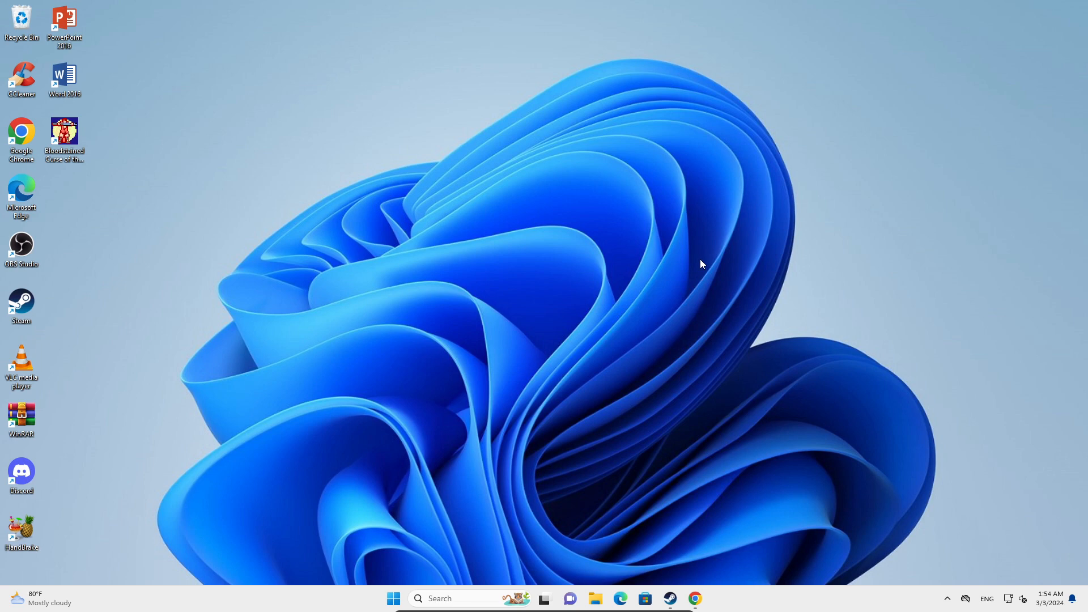
{"action": "mouse_move", "coordinate": [82, 152]}
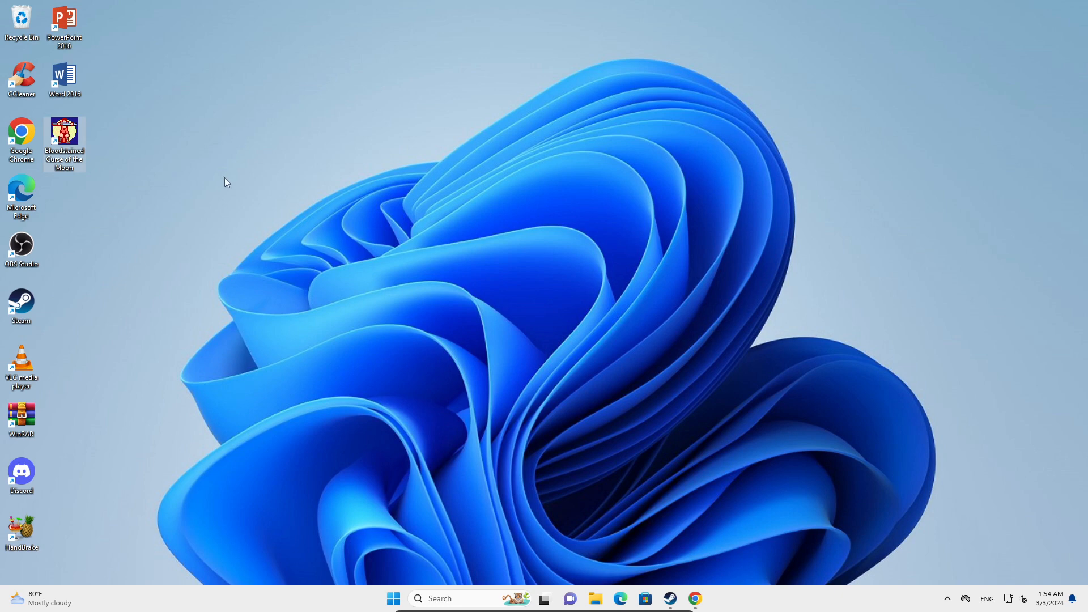
{"action": "mouse_move", "coordinate": [293, 159]}
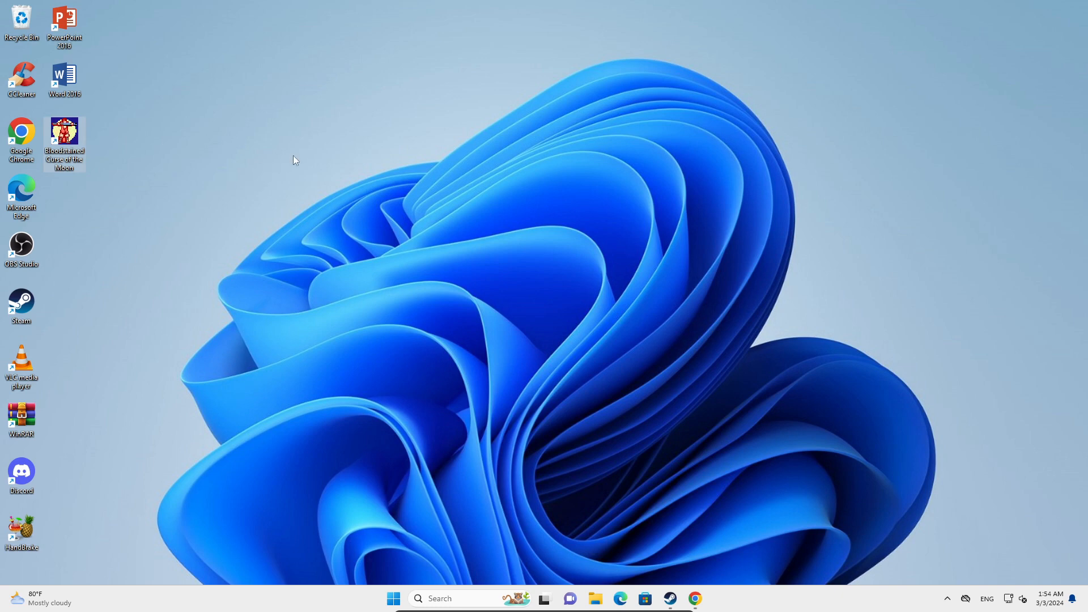
{"action": "mouse_move", "coordinate": [328, 162]}
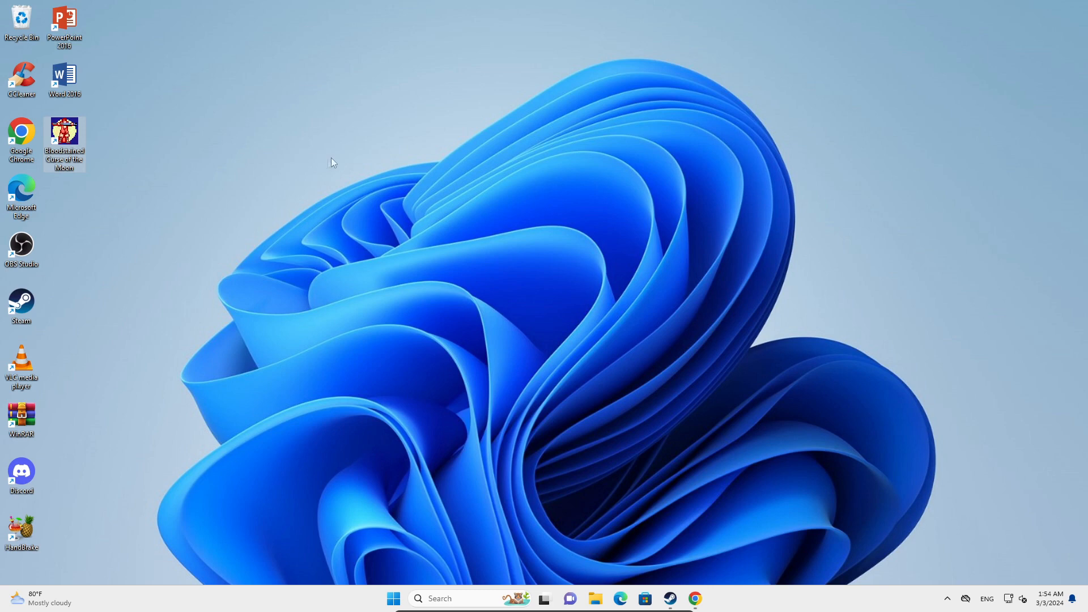
{"action": "mouse_move", "coordinate": [256, 77]}
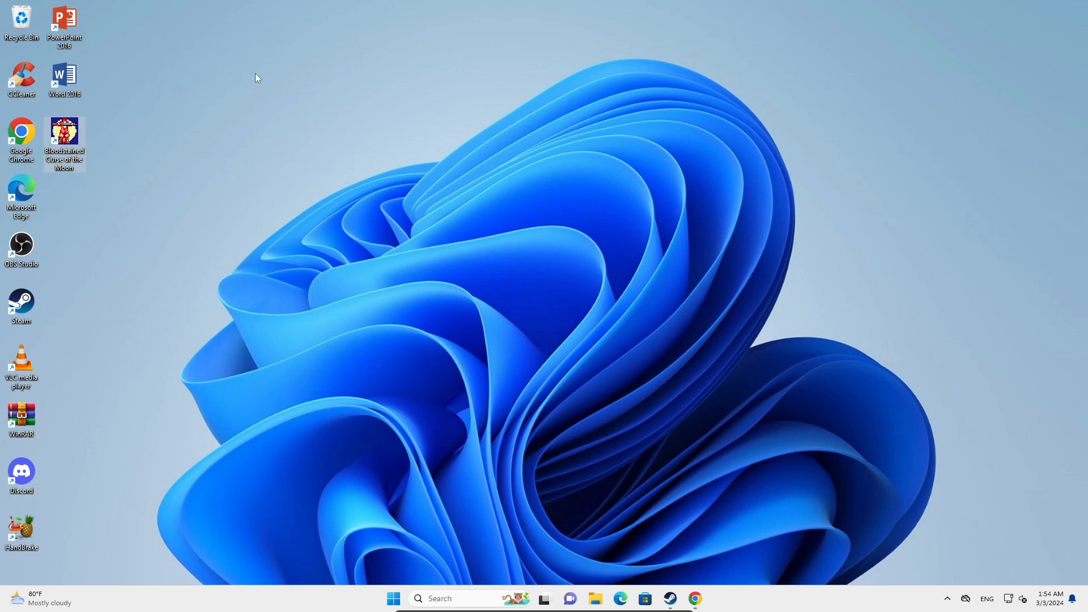
{"action": "right_click", "coordinate": [254, 77]}
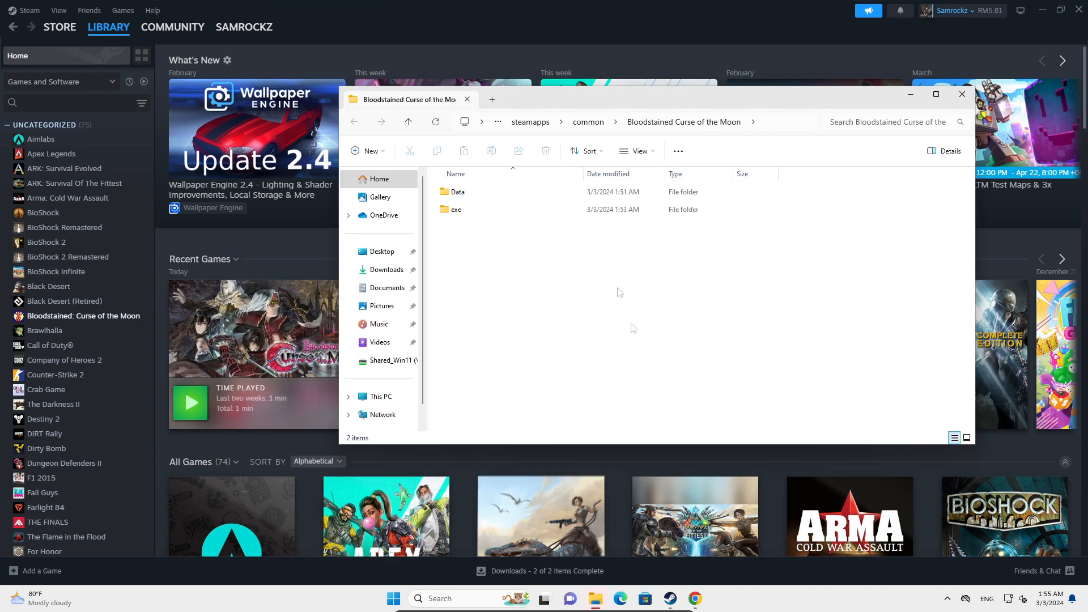
{"action": "mouse_move", "coordinate": [576, 235]}
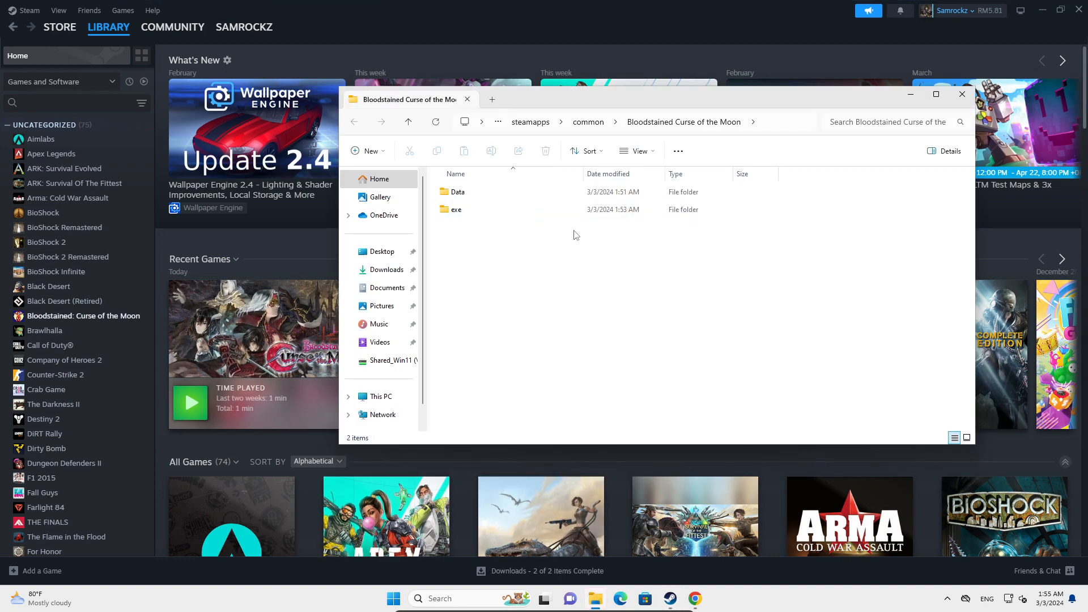
{"action": "mouse_move", "coordinate": [579, 233]}
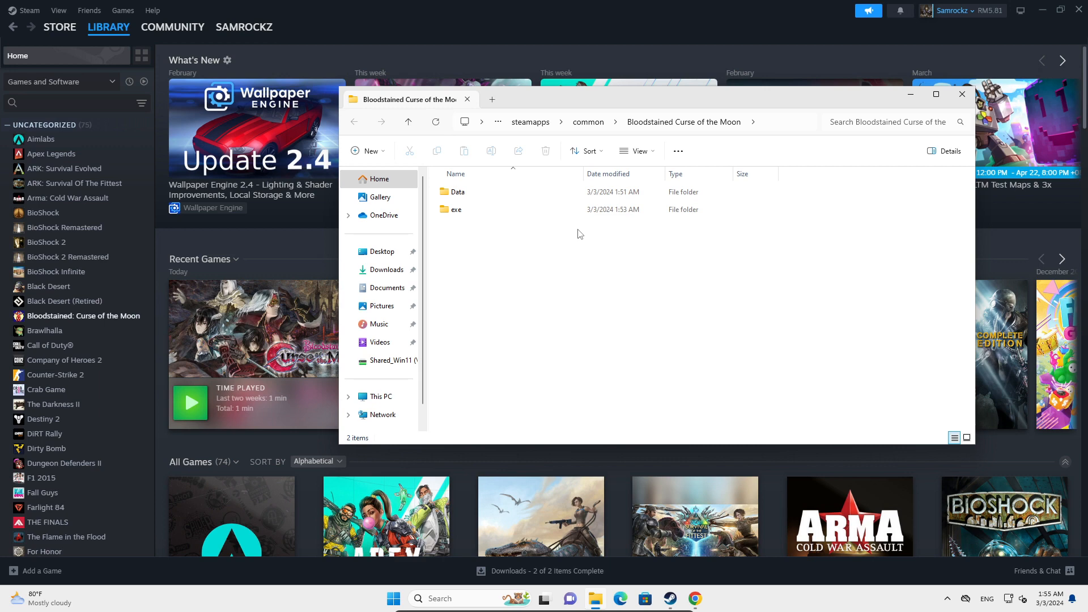
{"action": "left_click", "coordinate": [456, 208]}
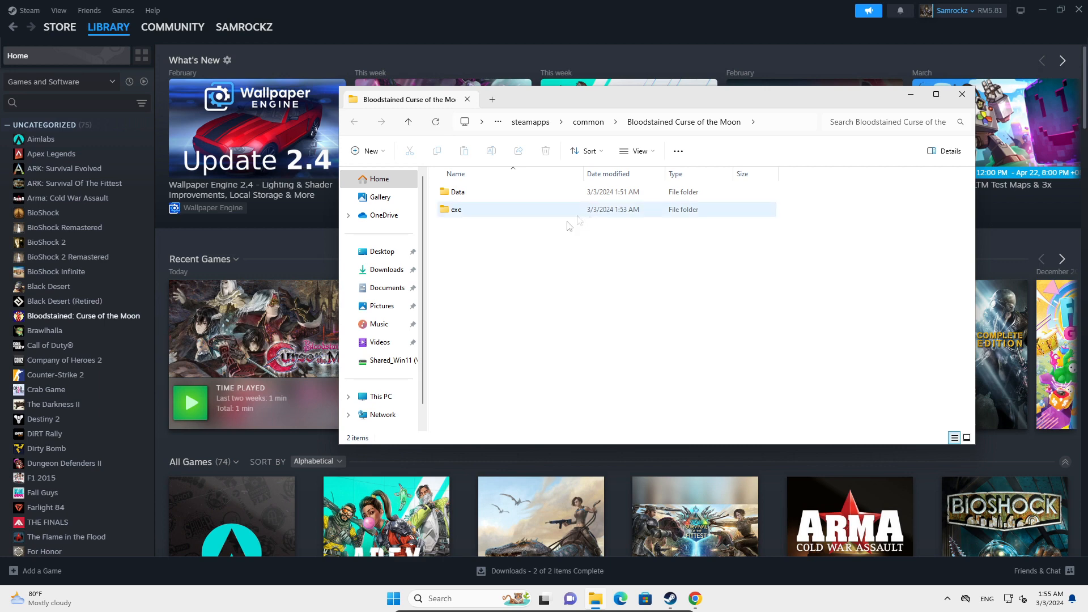
{"action": "left_click", "coordinate": [629, 254]}
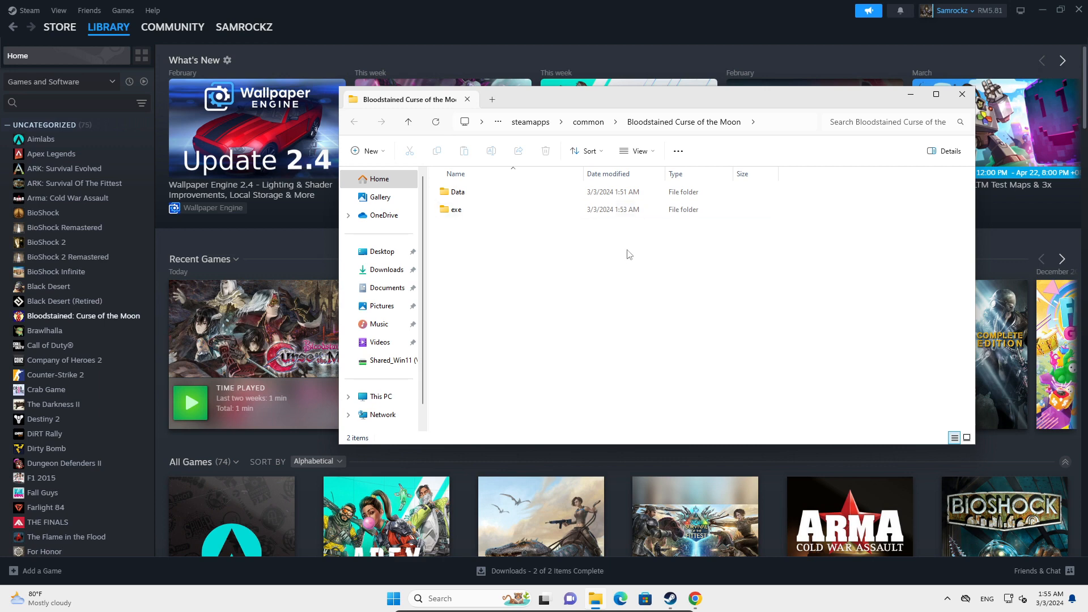
{"action": "mouse_move", "coordinate": [677, 270]}
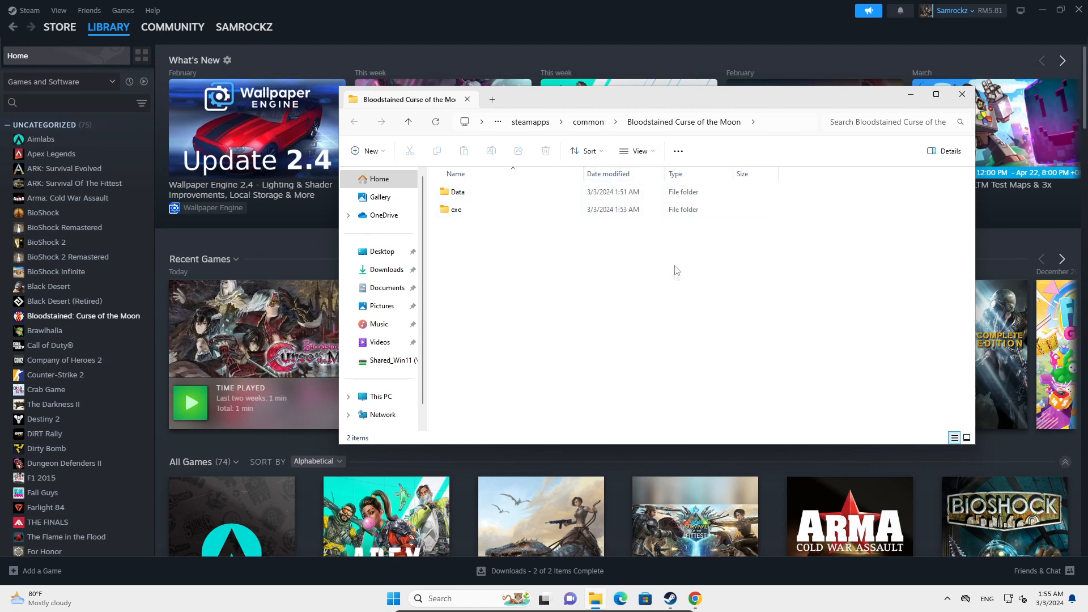
{"action": "mouse_move", "coordinate": [669, 279]}
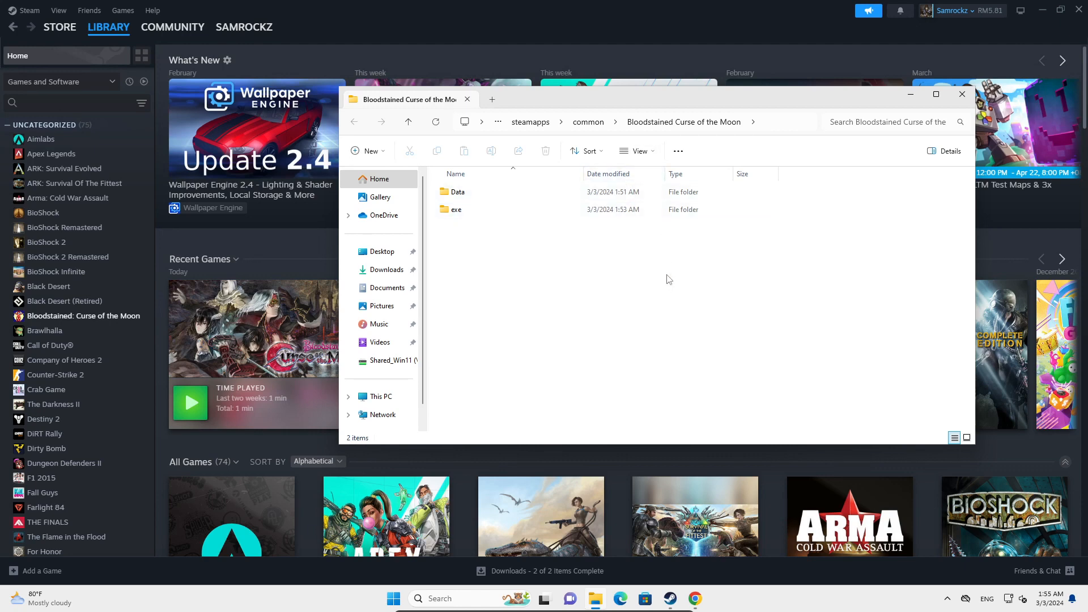
{"action": "mouse_move", "coordinate": [699, 299]}
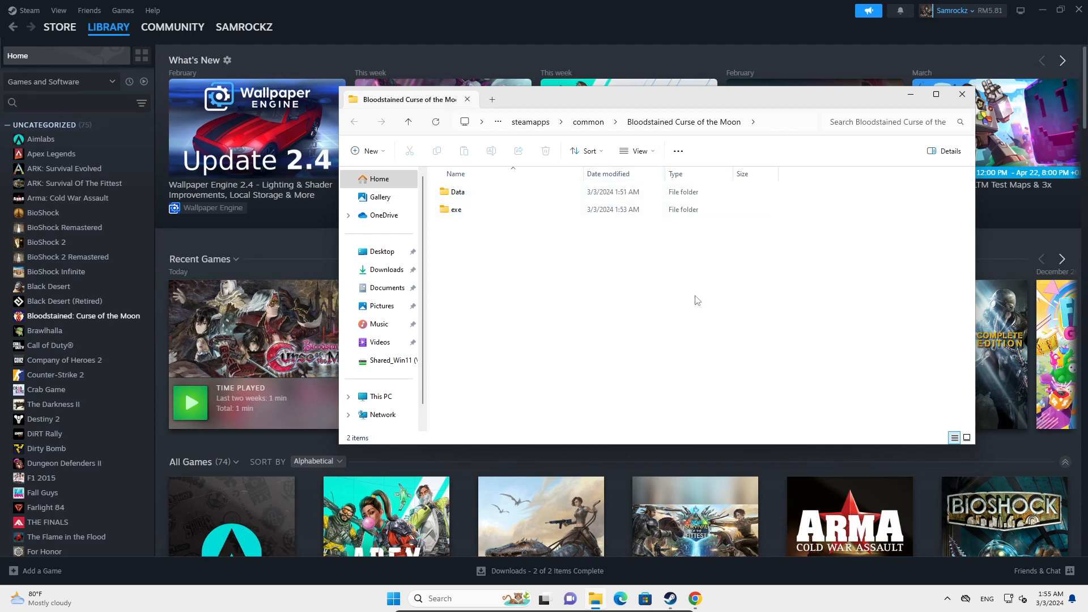
{"action": "mouse_move", "coordinate": [658, 270]}
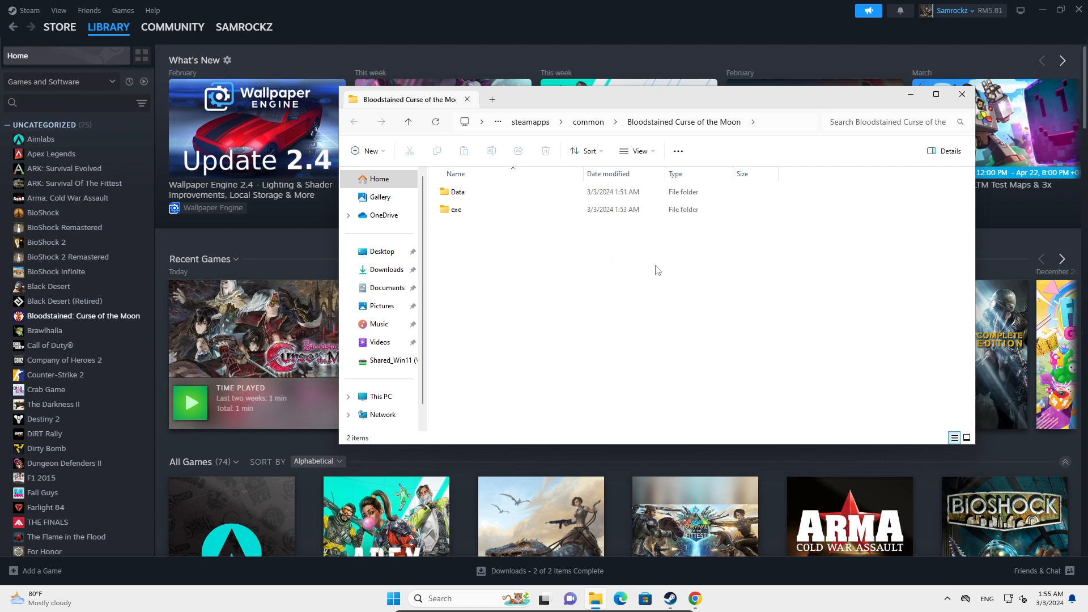
{"action": "mouse_move", "coordinate": [907, 191]}
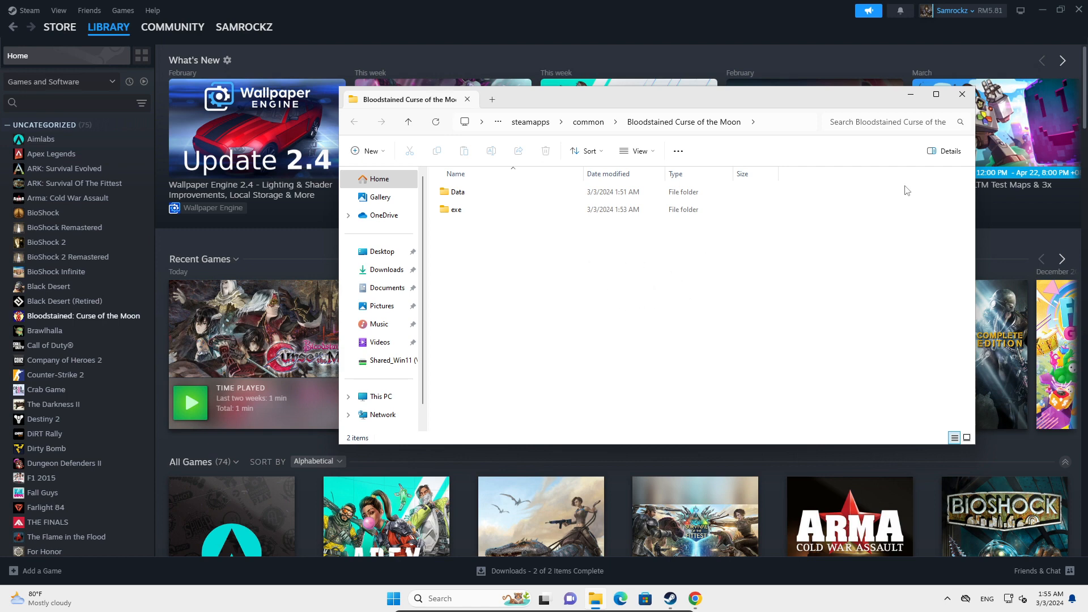
{"action": "left_click", "coordinate": [961, 95]}
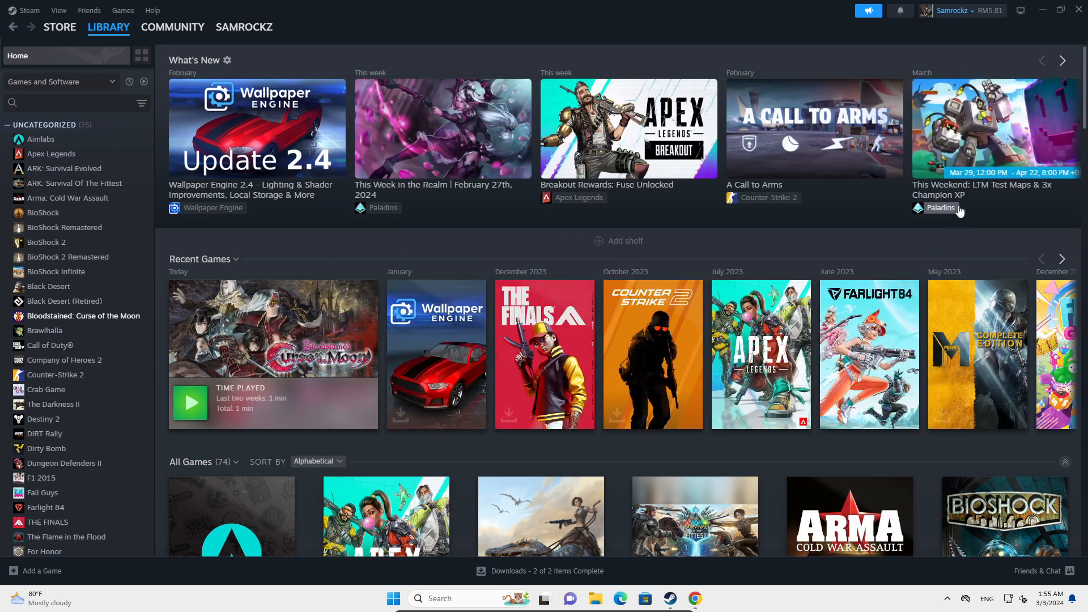
{"action": "mouse_move", "coordinate": [962, 207]}
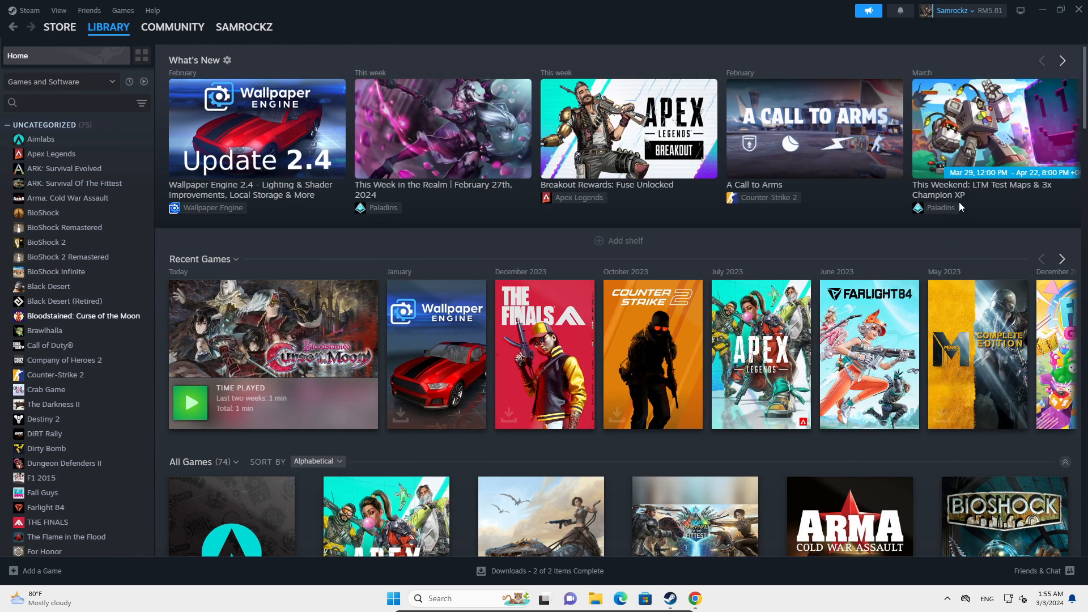
{"action": "mouse_move", "coordinate": [215, 181]}
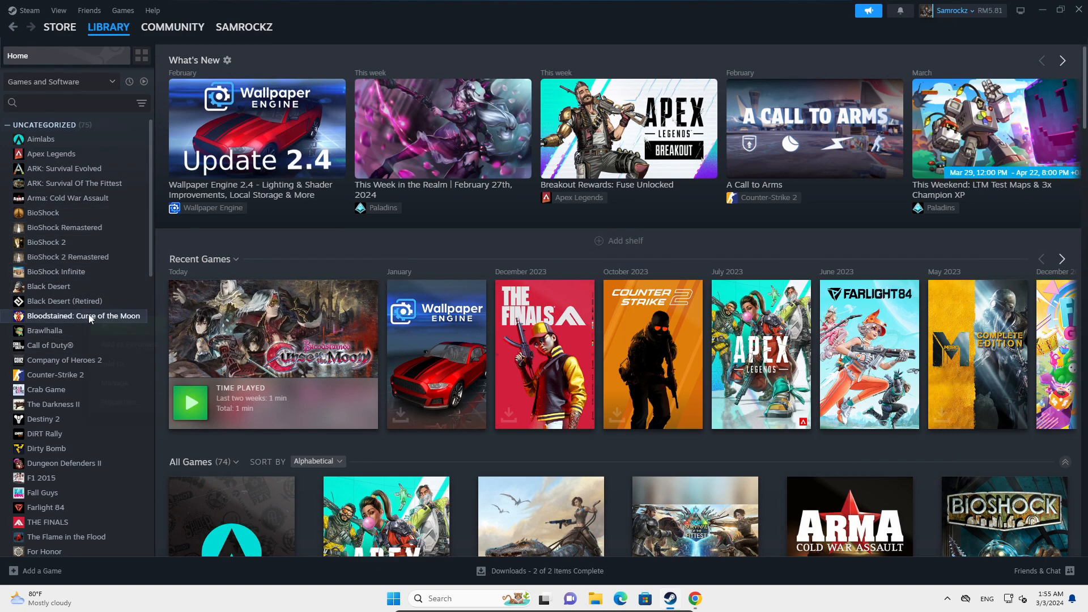
{"action": "right_click", "coordinate": [84, 315]}
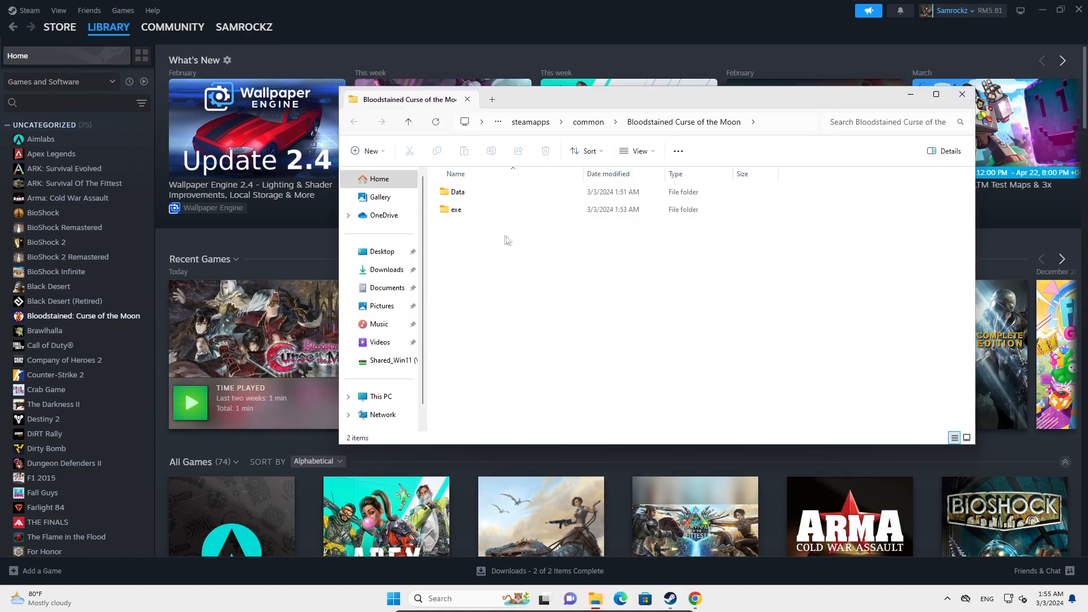
{"action": "mouse_move", "coordinate": [491, 237]}
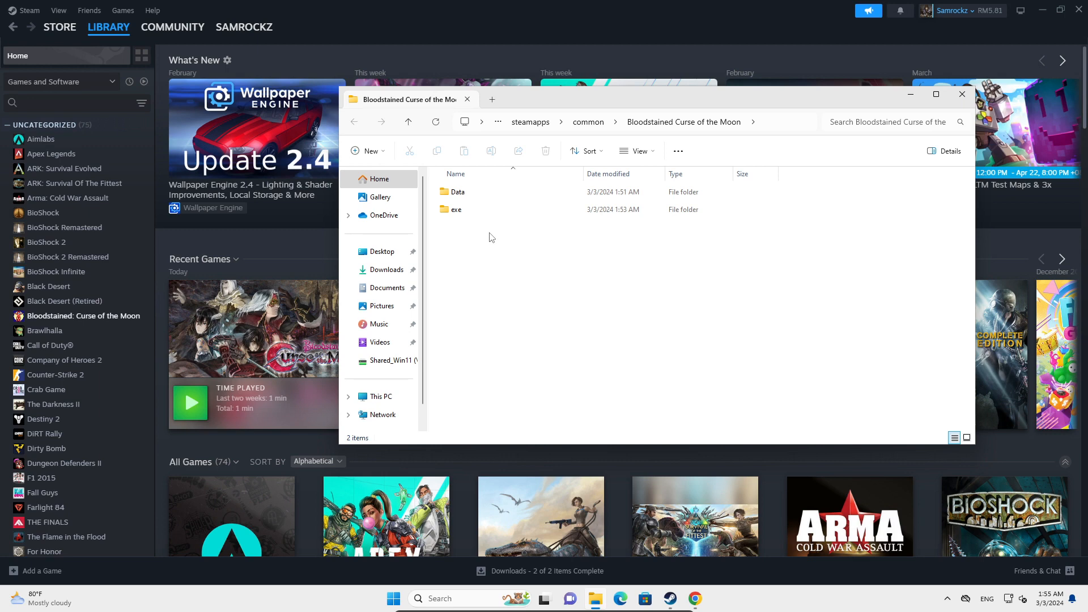
{"action": "mouse_move", "coordinate": [601, 274]}
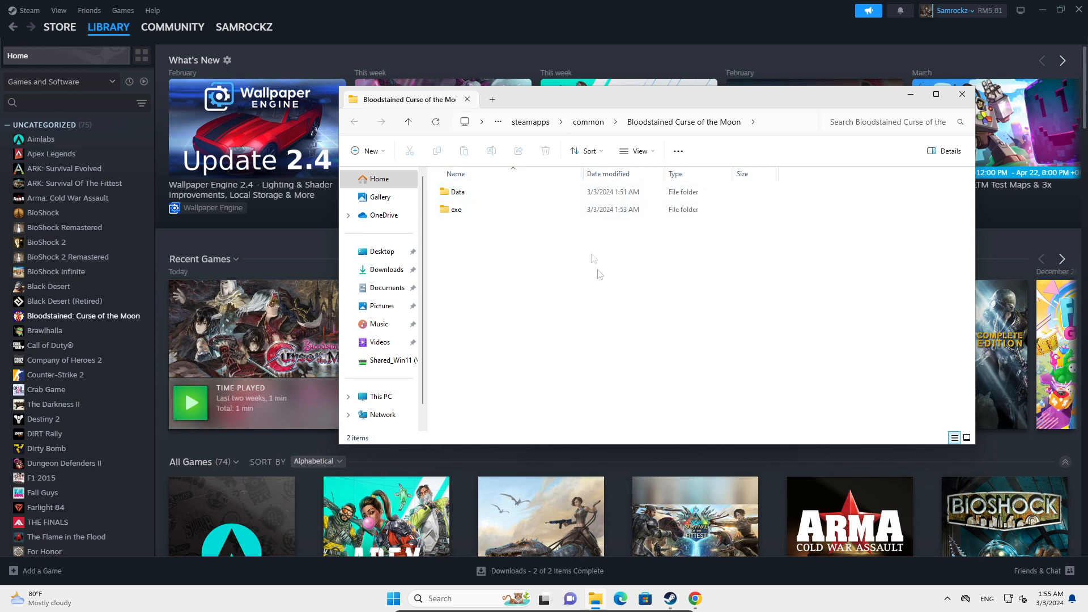
{"action": "mouse_move", "coordinate": [574, 329]}
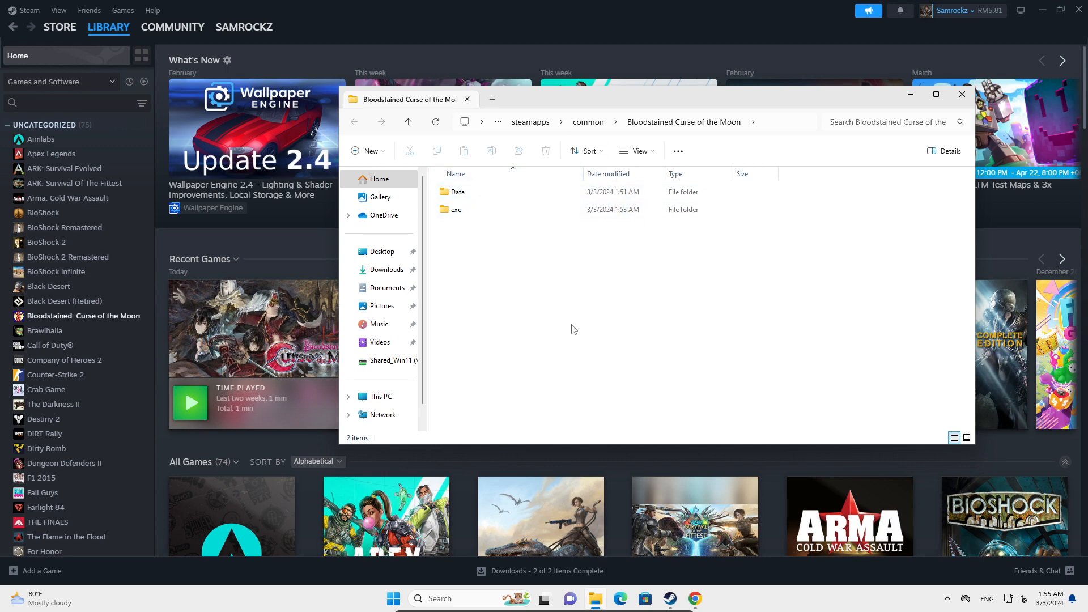
{"action": "mouse_move", "coordinate": [681, 294]}
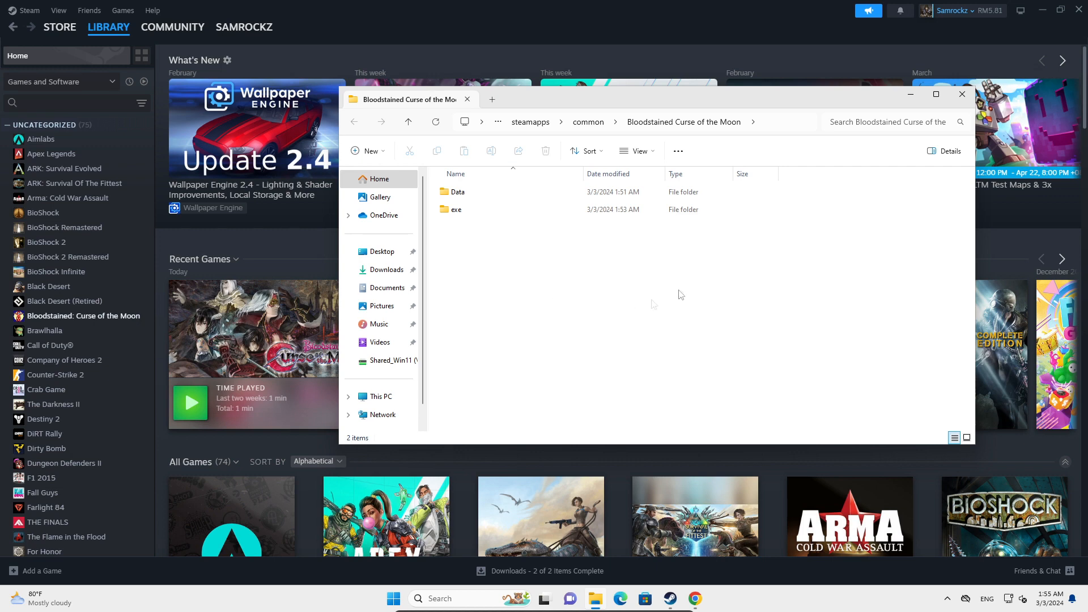
{"action": "mouse_move", "coordinate": [612, 259]}
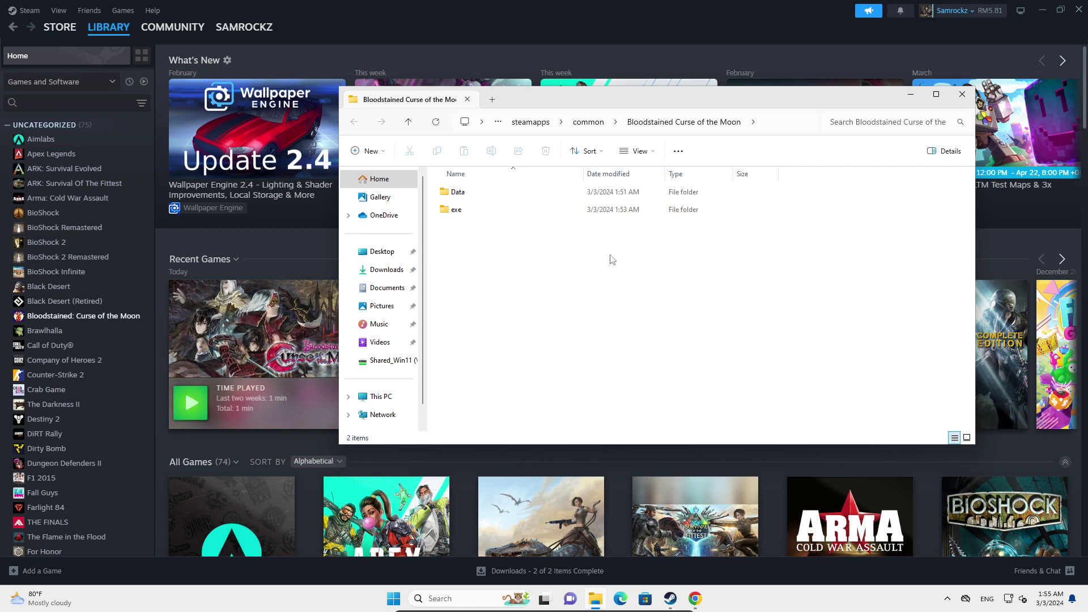
Enter the exe folder and bring up the context menu for COTM.exe.
{"action": "double_click", "coordinate": [458, 209]}
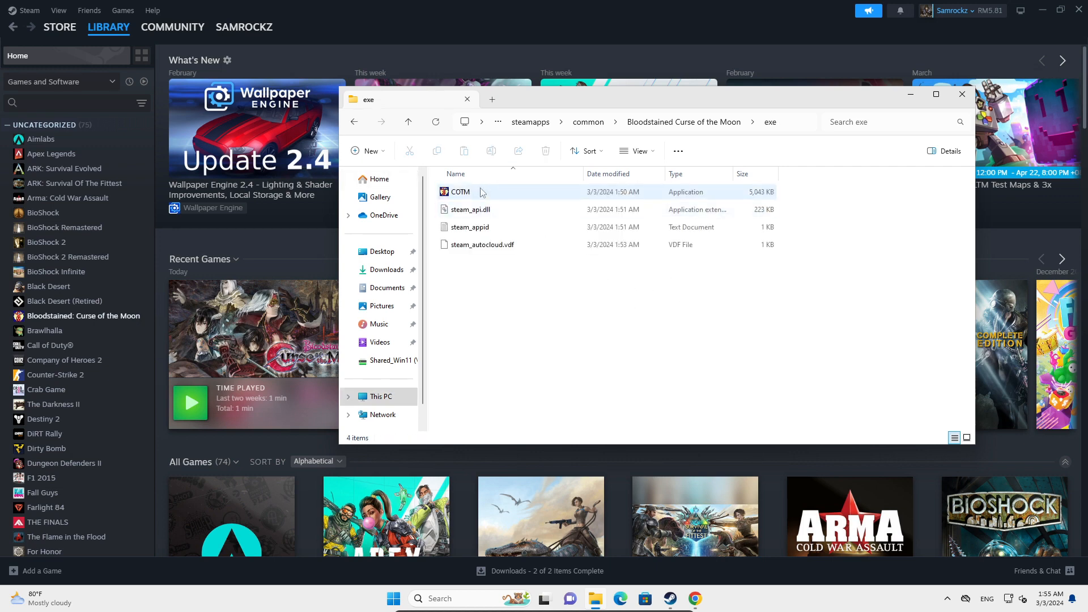
{"action": "right_click", "coordinate": [460, 191]}
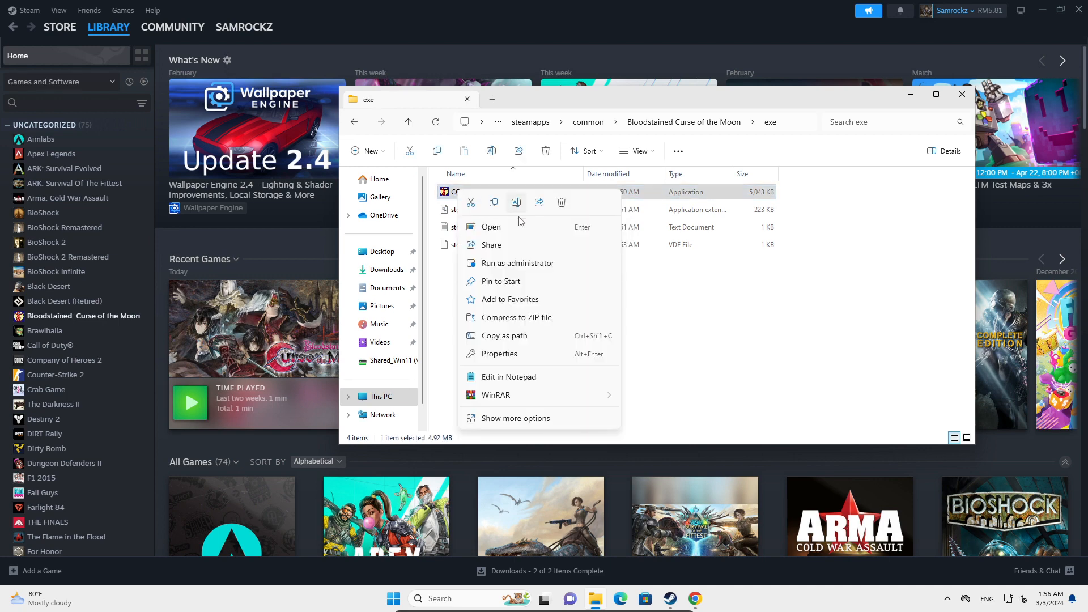
In COTM.exe Properties > Compatibility, enable 'Run this program as an administrator' and apply it.
{"action": "left_click", "coordinate": [498, 353]}
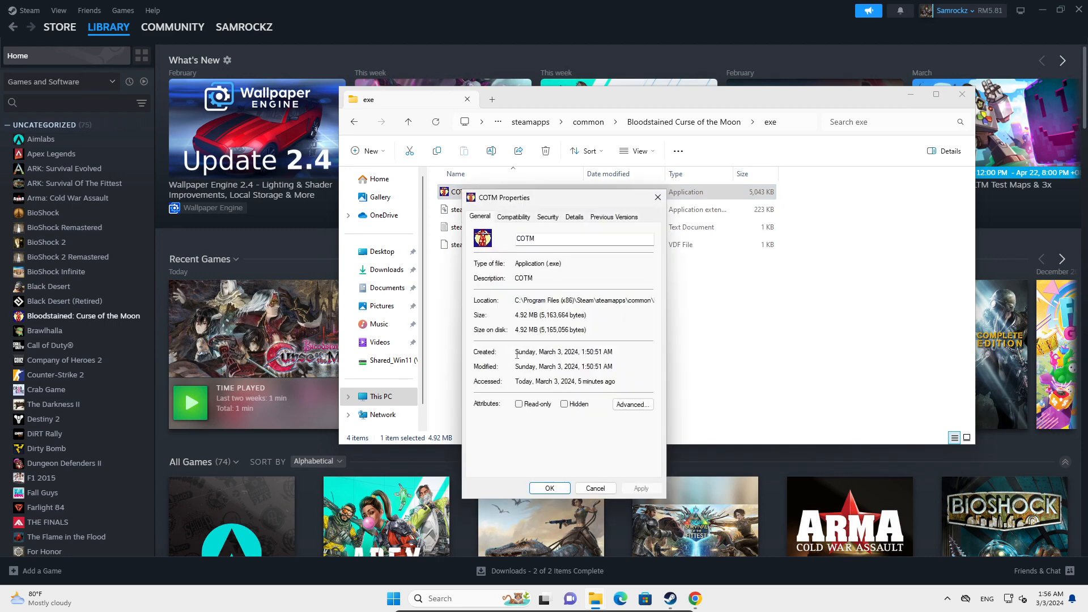
{"action": "left_click", "coordinate": [514, 216]}
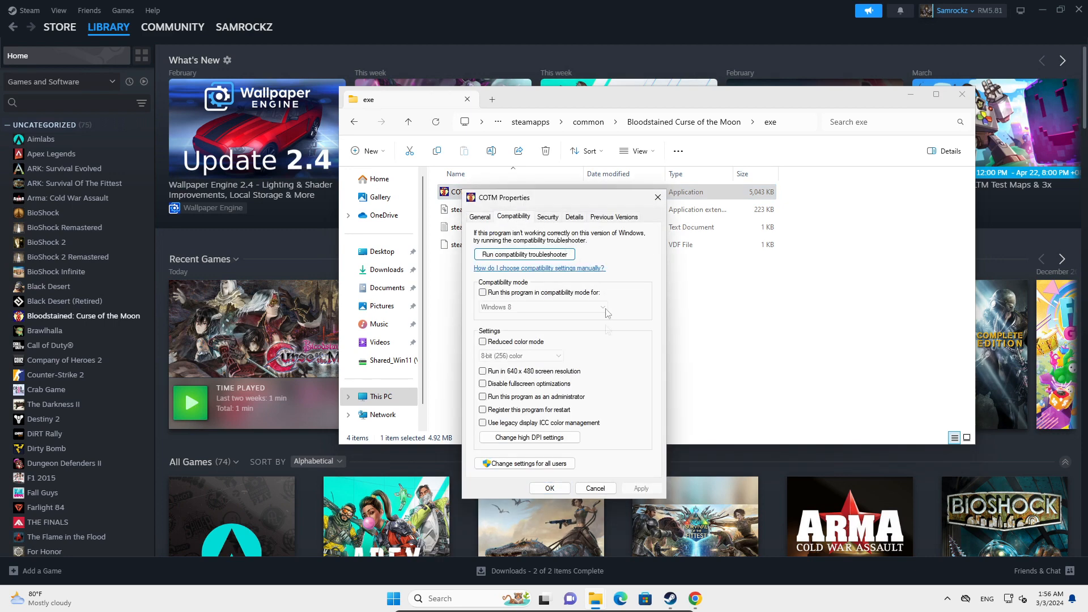
{"action": "mouse_move", "coordinate": [552, 402]}
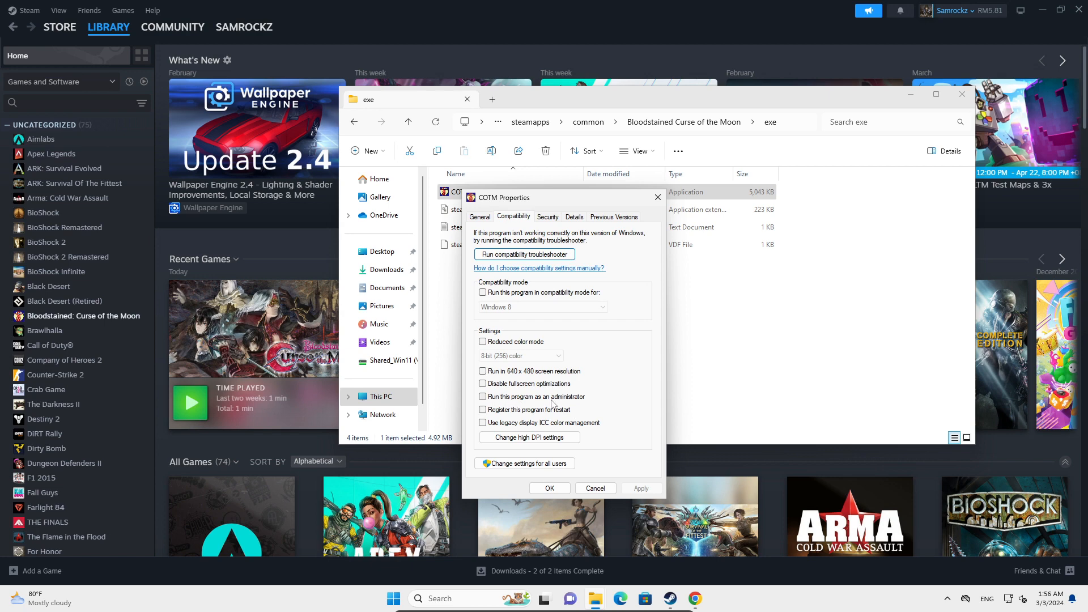
{"action": "left_click", "coordinate": [483, 396]}
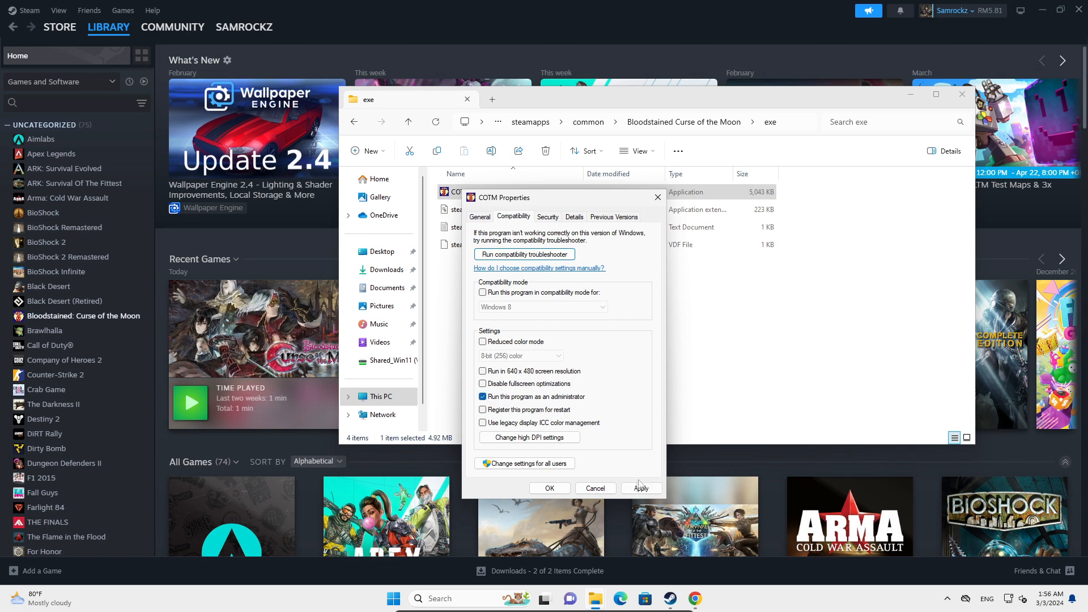
{"action": "left_click", "coordinate": [549, 488]}
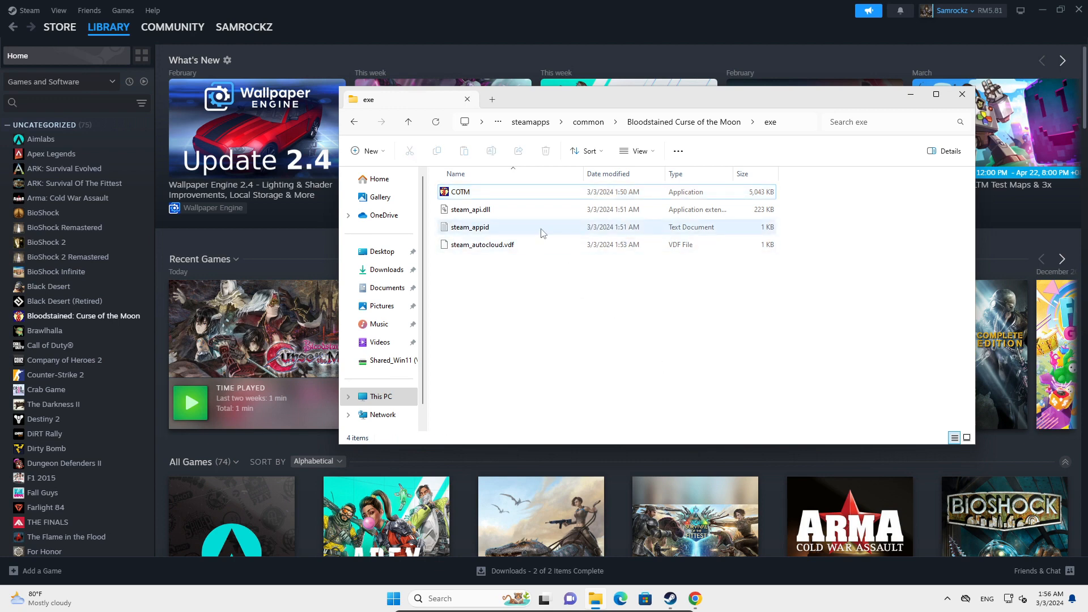
{"action": "mouse_move", "coordinate": [542, 233]}
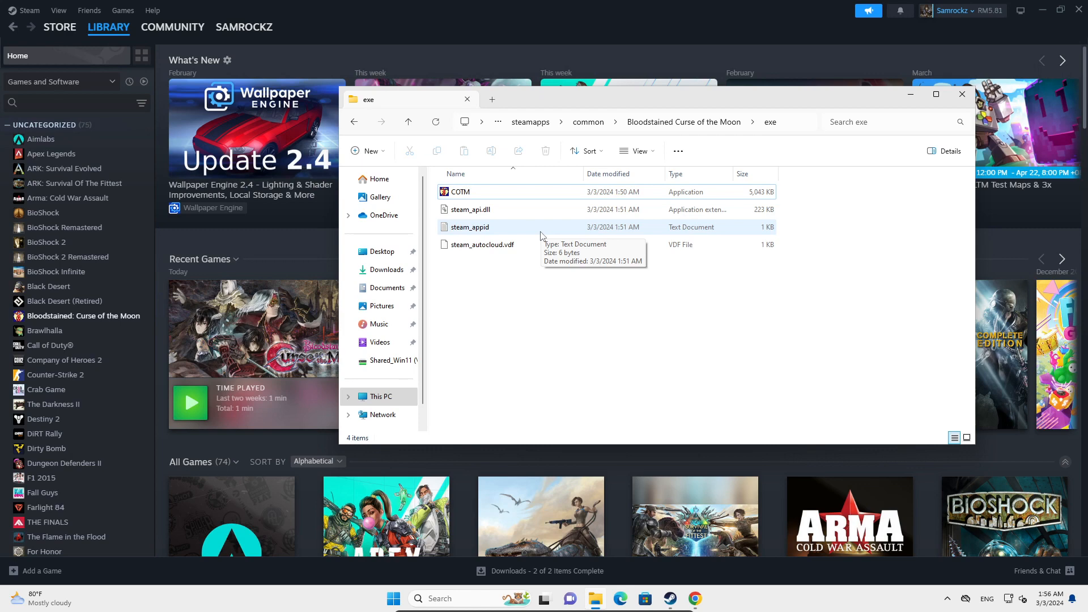
{"action": "mouse_move", "coordinate": [573, 309]}
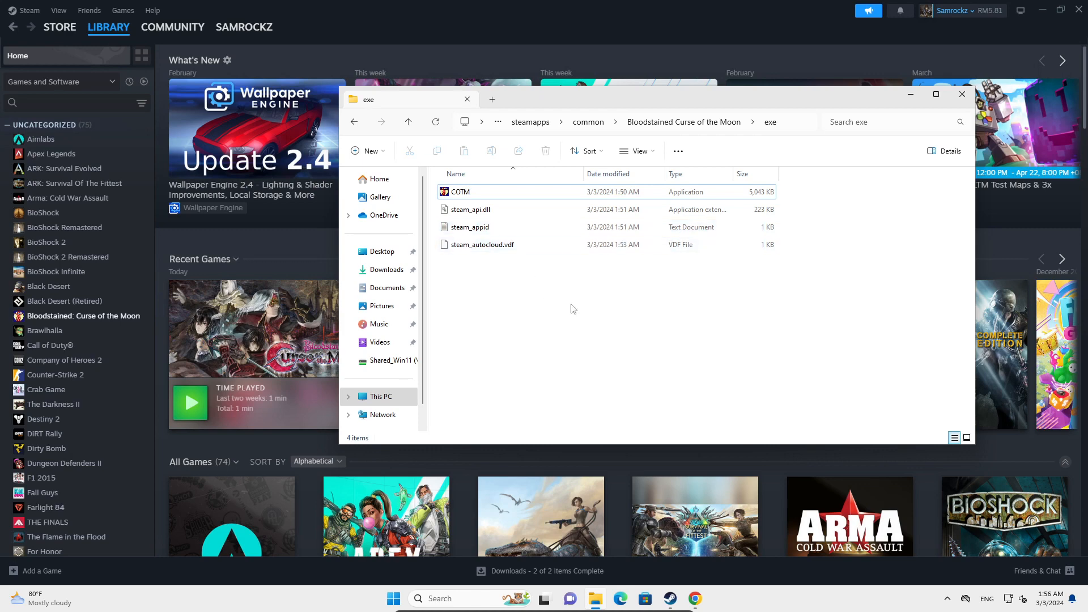
{"action": "mouse_move", "coordinate": [572, 271]}
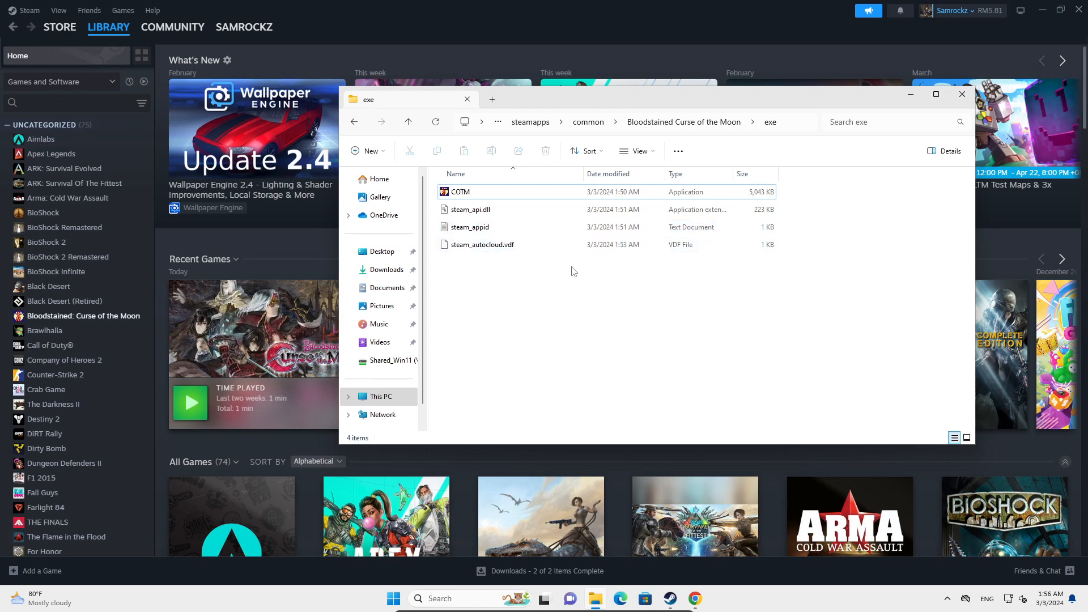
{"action": "left_click", "coordinate": [461, 192]}
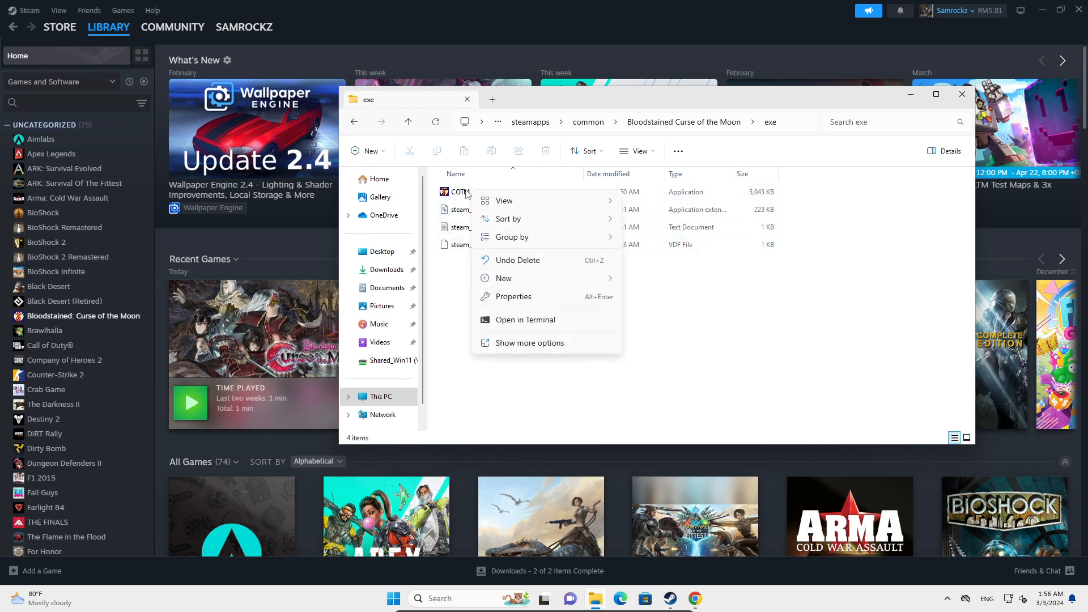
Show the full 'more options' context menu for COTM.exe to reach Send to > Desktop.
{"action": "right_click", "coordinate": [449, 191]}
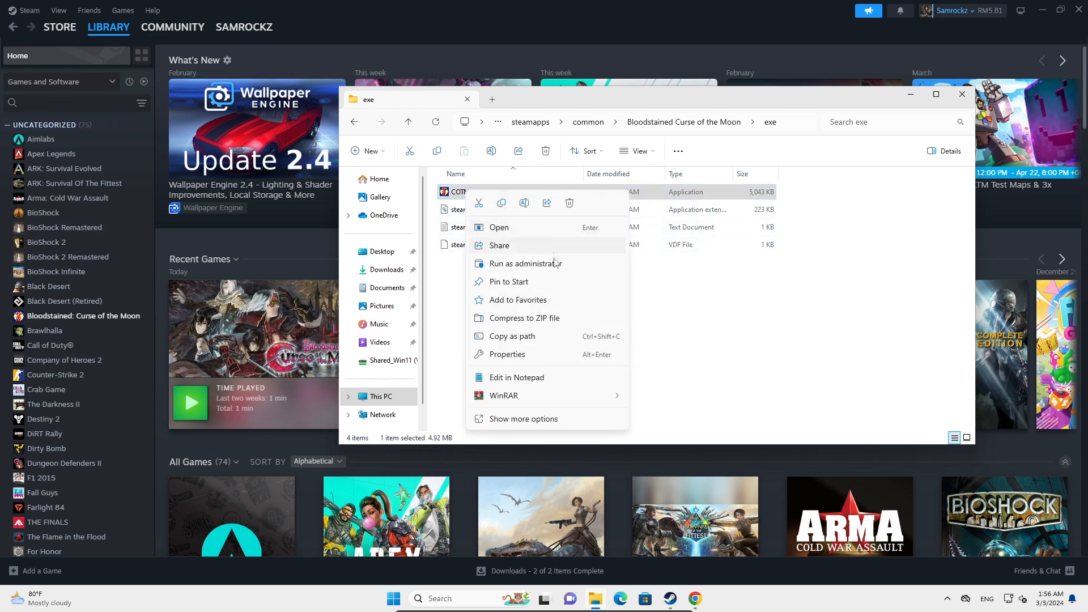
{"action": "mouse_move", "coordinate": [535, 391]}
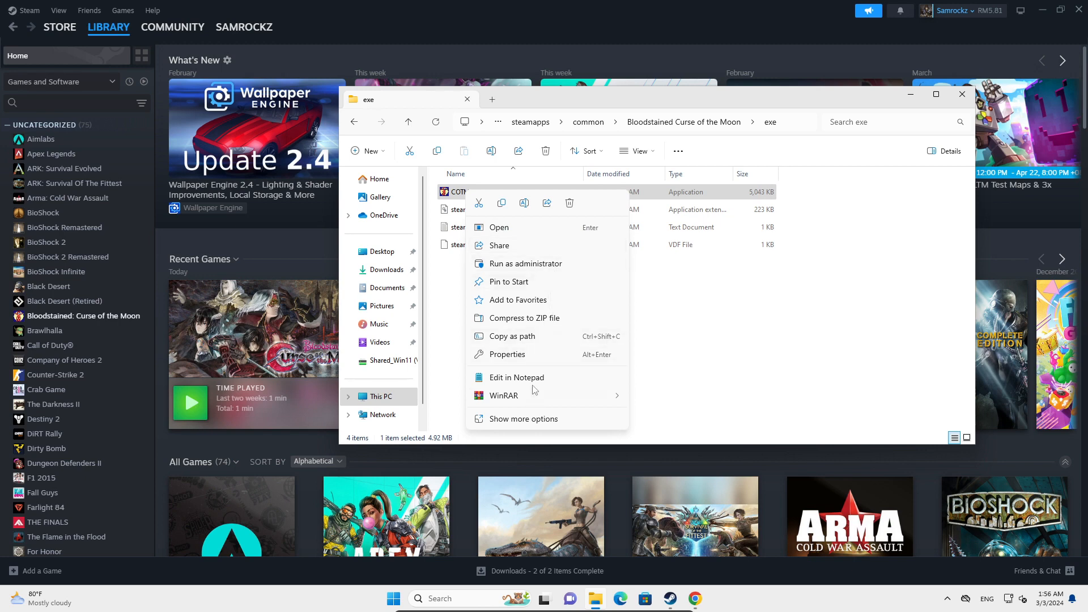
{"action": "left_click", "coordinate": [523, 419]}
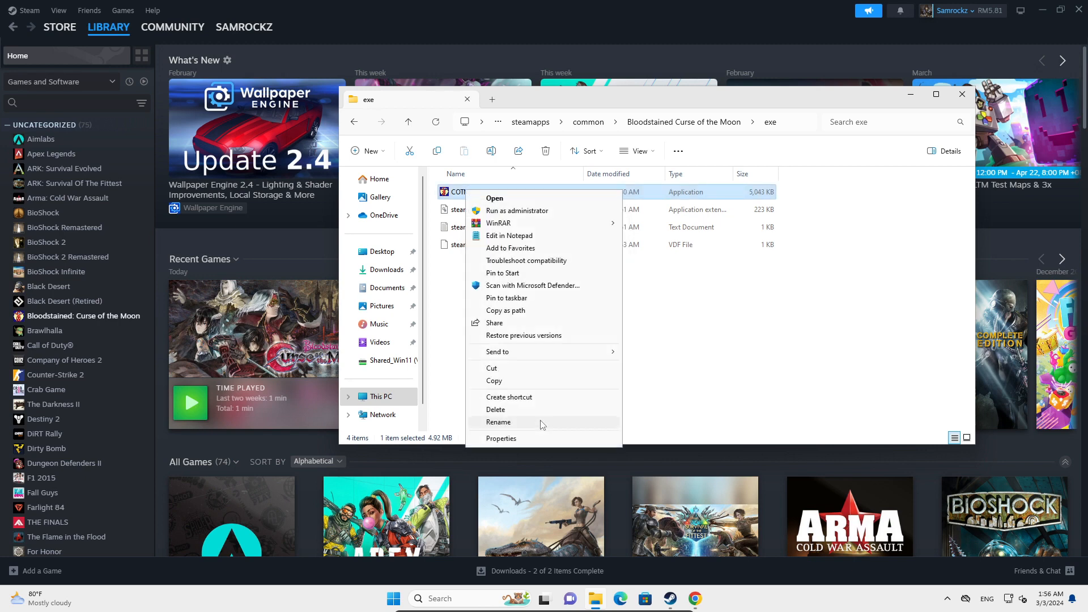
{"action": "mouse_move", "coordinate": [548, 355]}
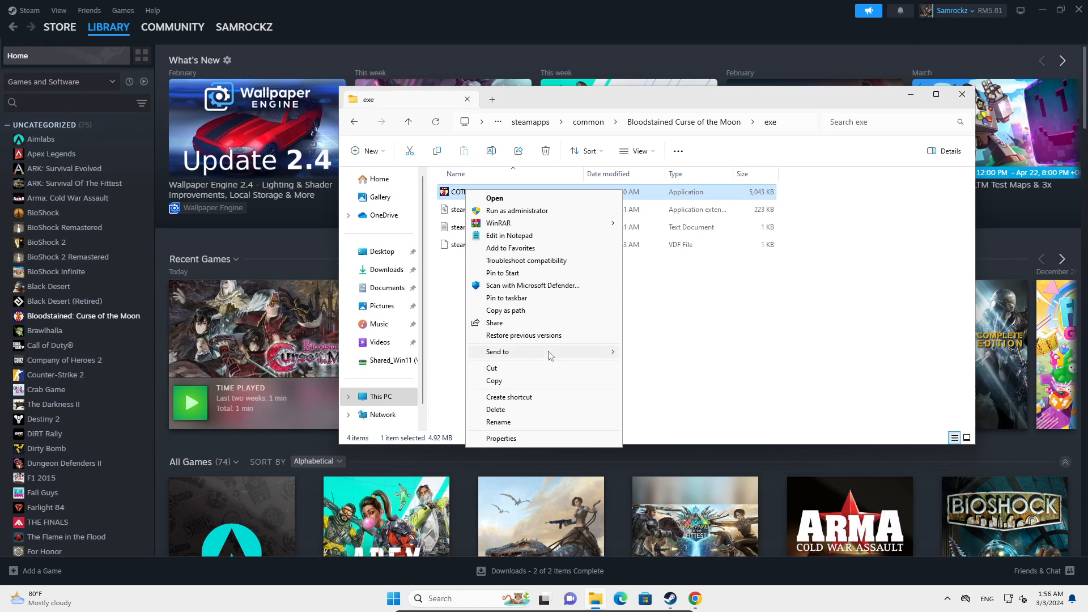
{"action": "mouse_move", "coordinate": [521, 351]}
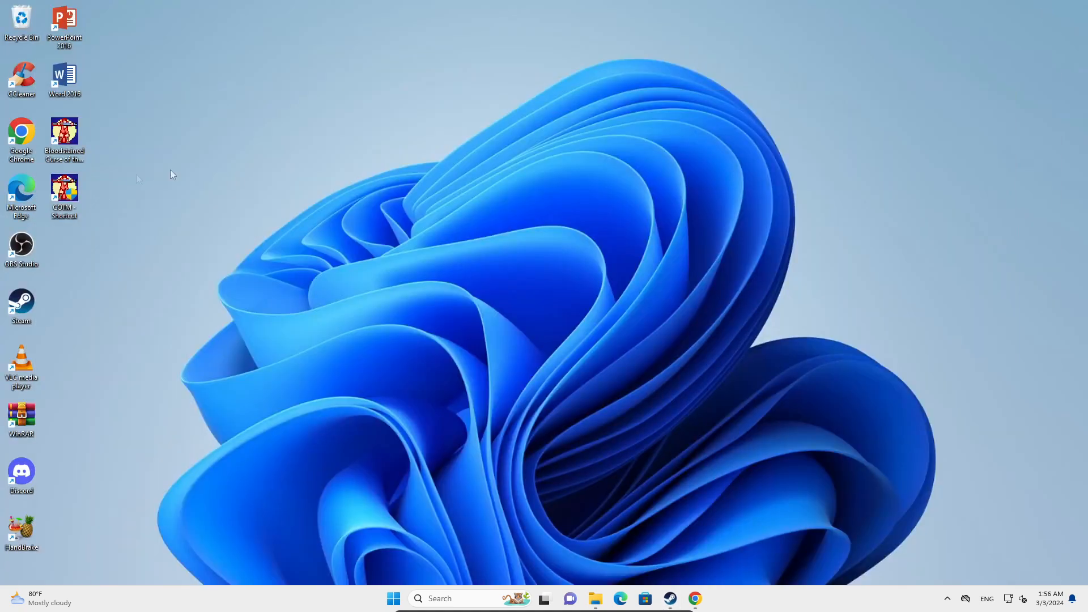
{"action": "mouse_move", "coordinate": [75, 204]}
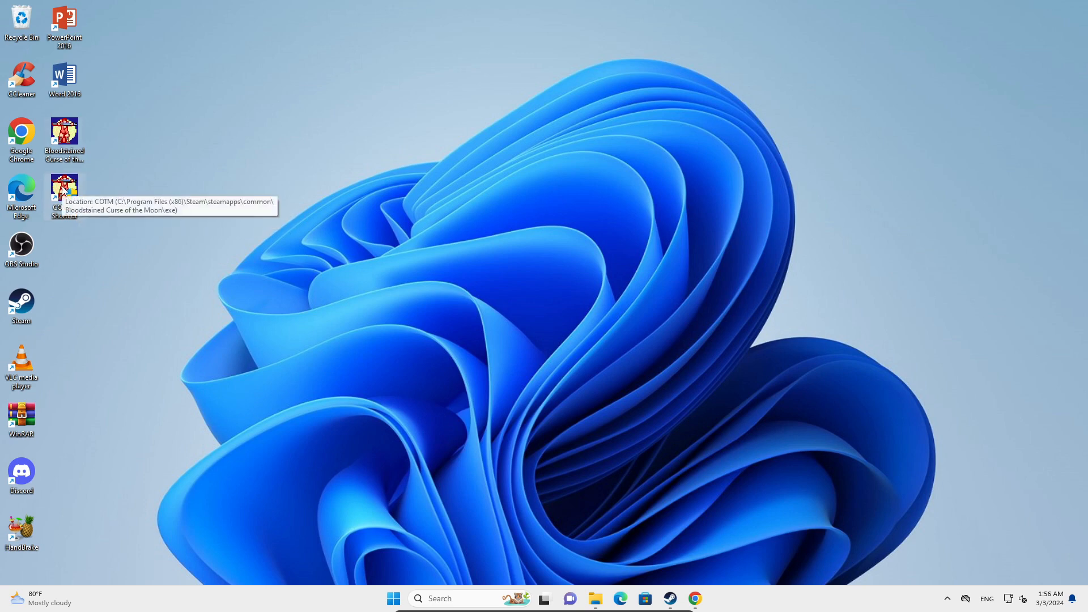
{"action": "mouse_move", "coordinate": [618, 347]}
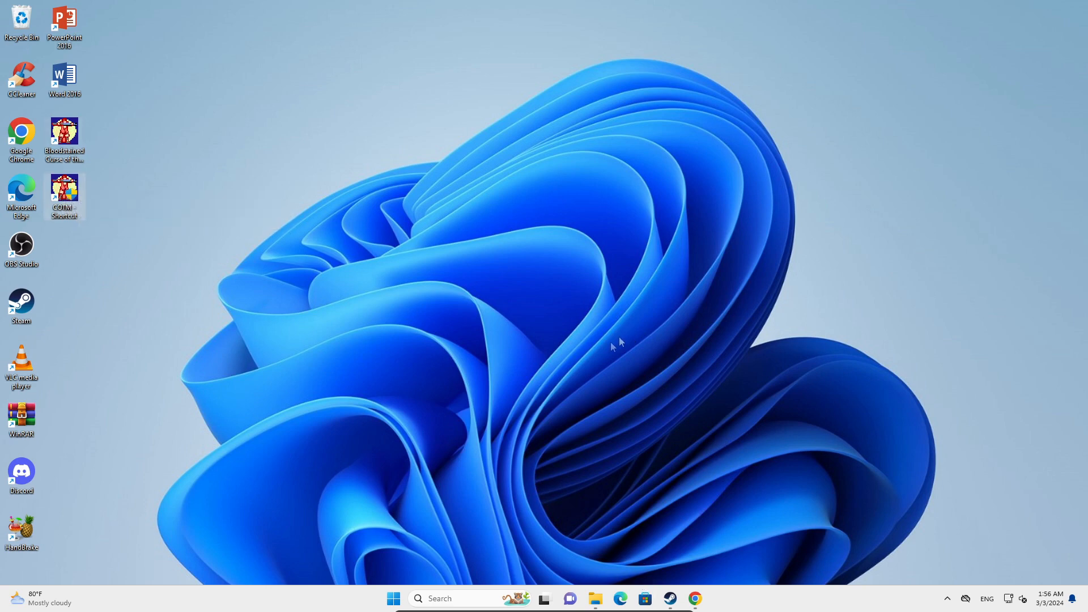
{"action": "mouse_move", "coordinate": [632, 327]}
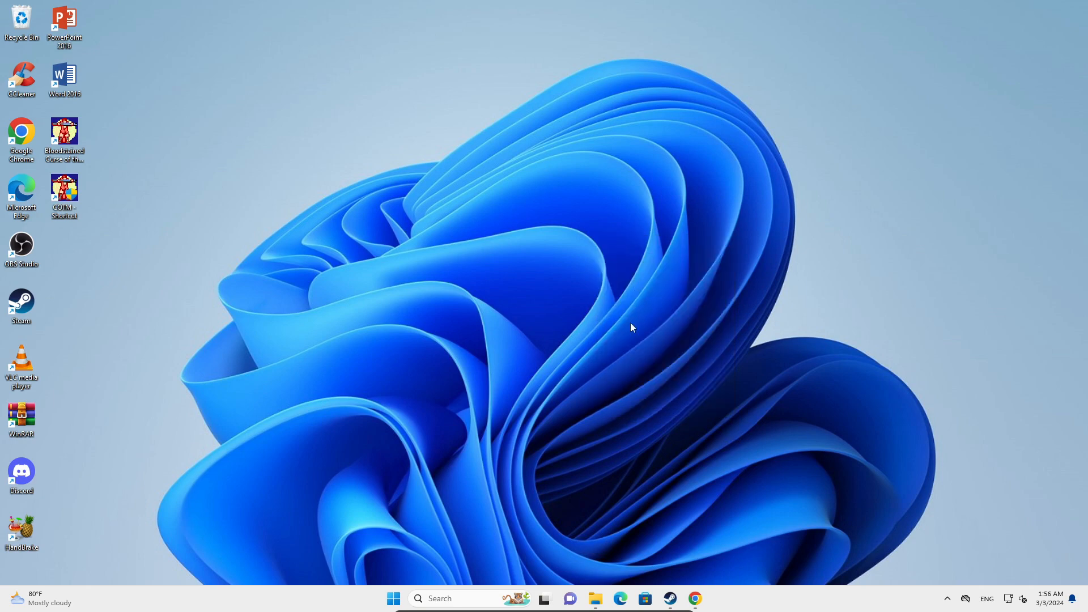
{"action": "mouse_move", "coordinate": [721, 256]}
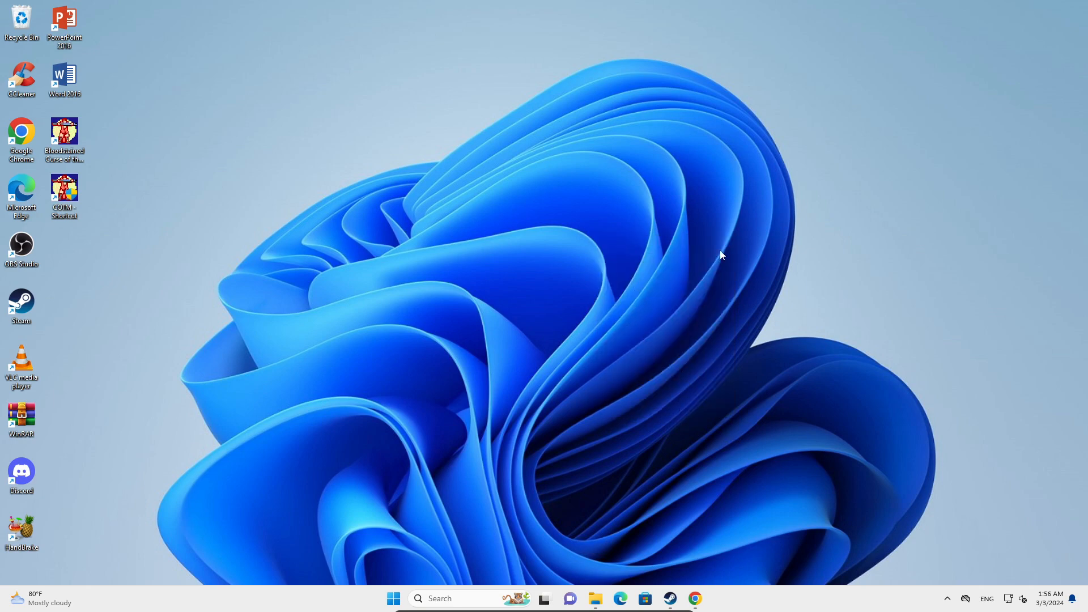
Restore the Chrome window with the Microsoft Visual C++ 2012 Update 4 download page.
{"action": "left_click", "coordinate": [694, 596]}
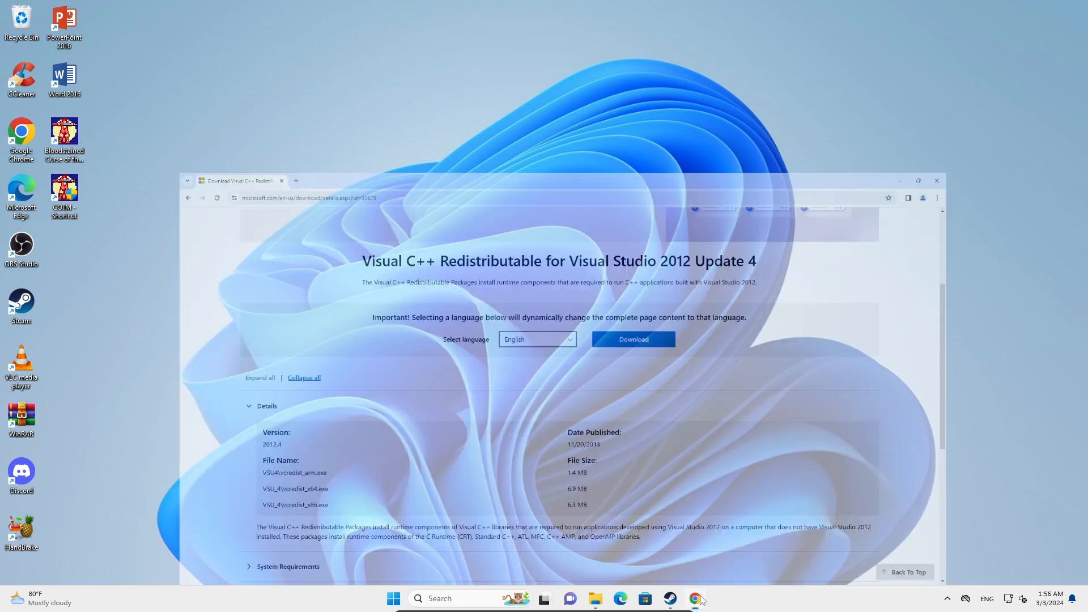
Start the Download on the Microsoft page to list the arm, x64 and x86 redistributable files.
{"action": "left_click", "coordinate": [918, 180]}
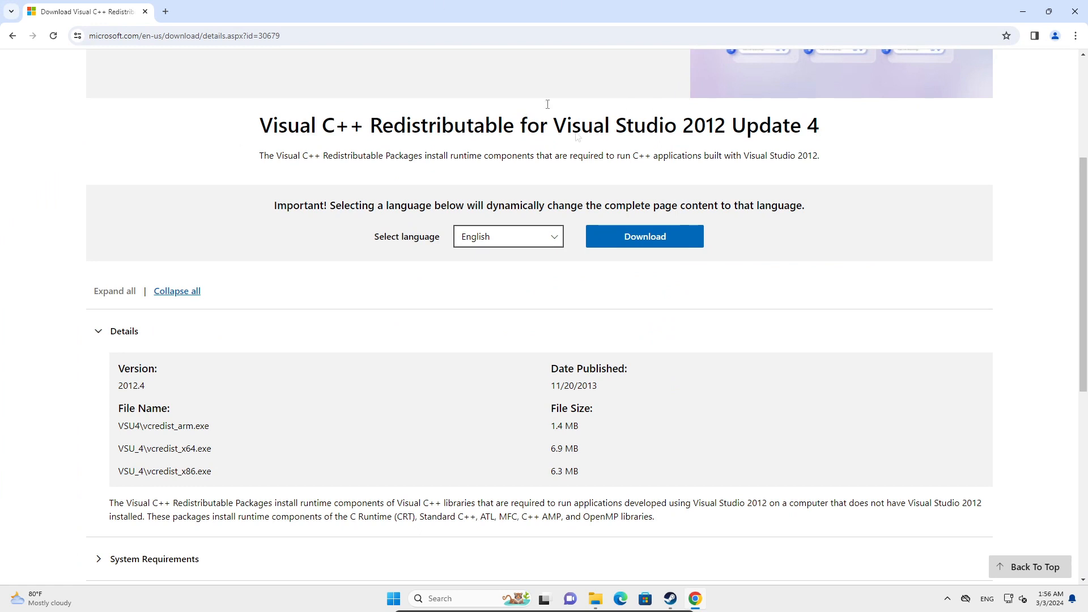
{"action": "mouse_move", "coordinate": [579, 159]}
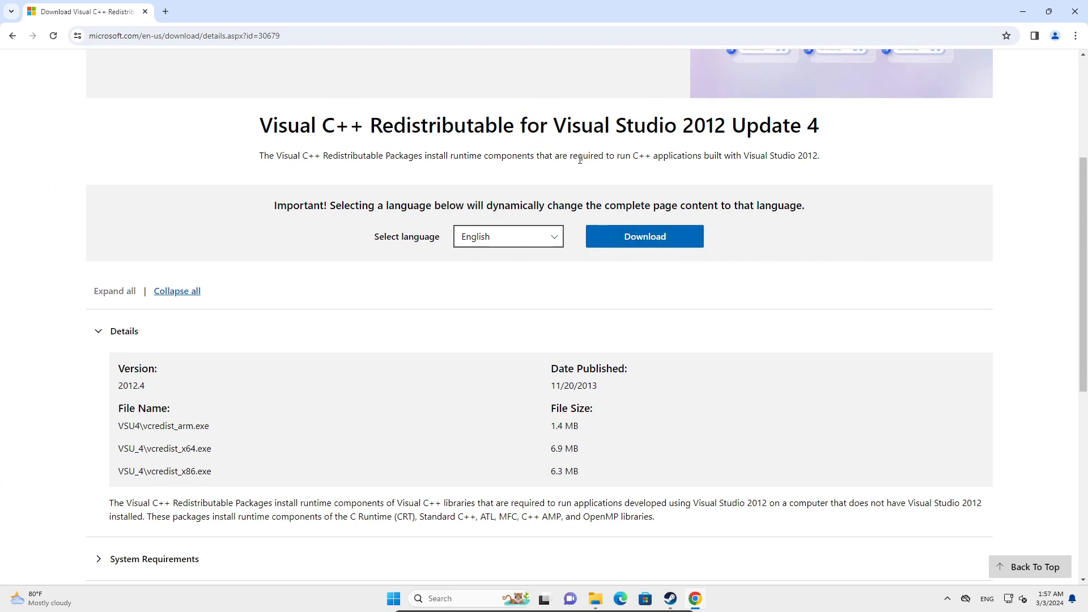
{"action": "mouse_move", "coordinate": [614, 186]}
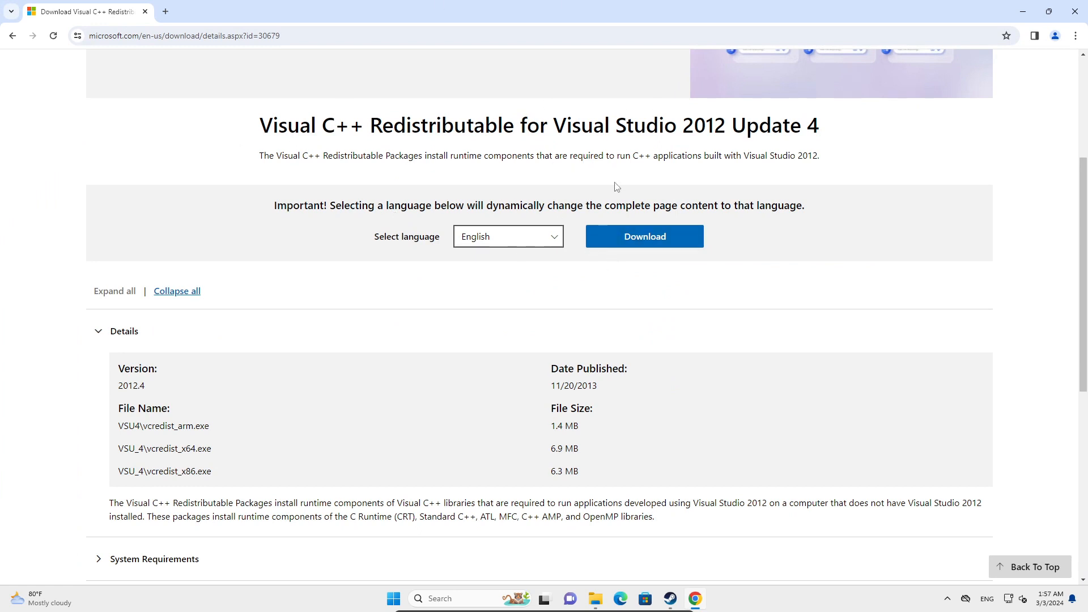
{"action": "left_click", "coordinate": [181, 35]}
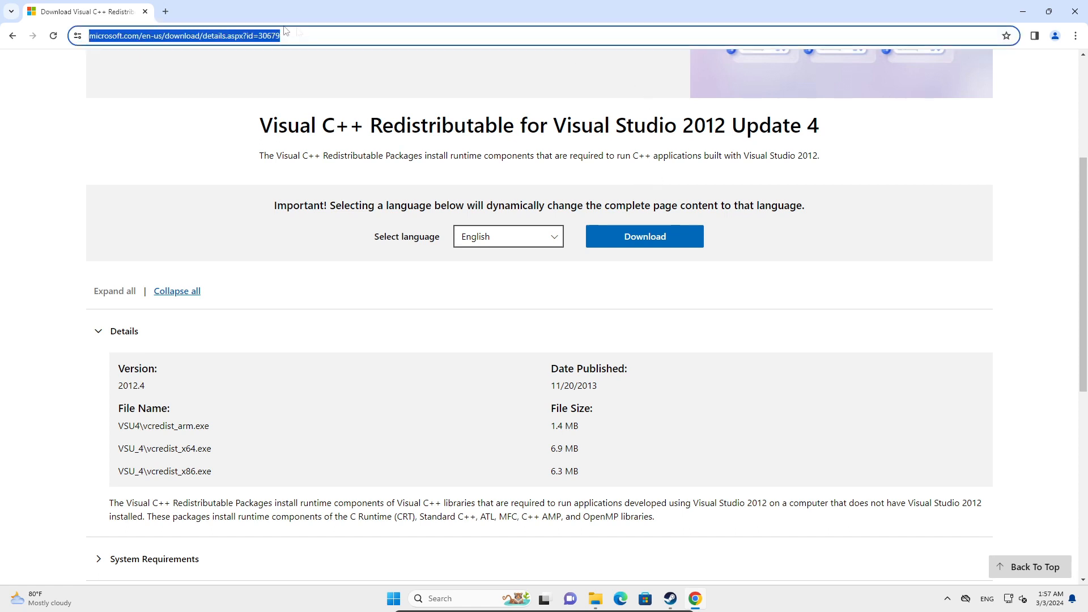
{"action": "mouse_move", "coordinate": [863, 333]}
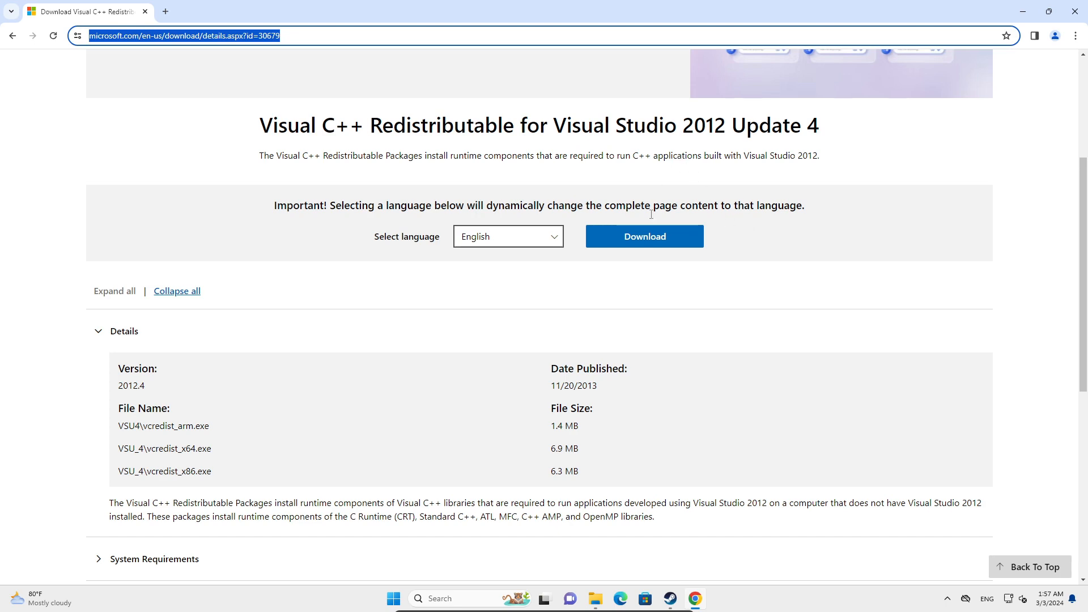
{"action": "left_click", "coordinate": [644, 235]}
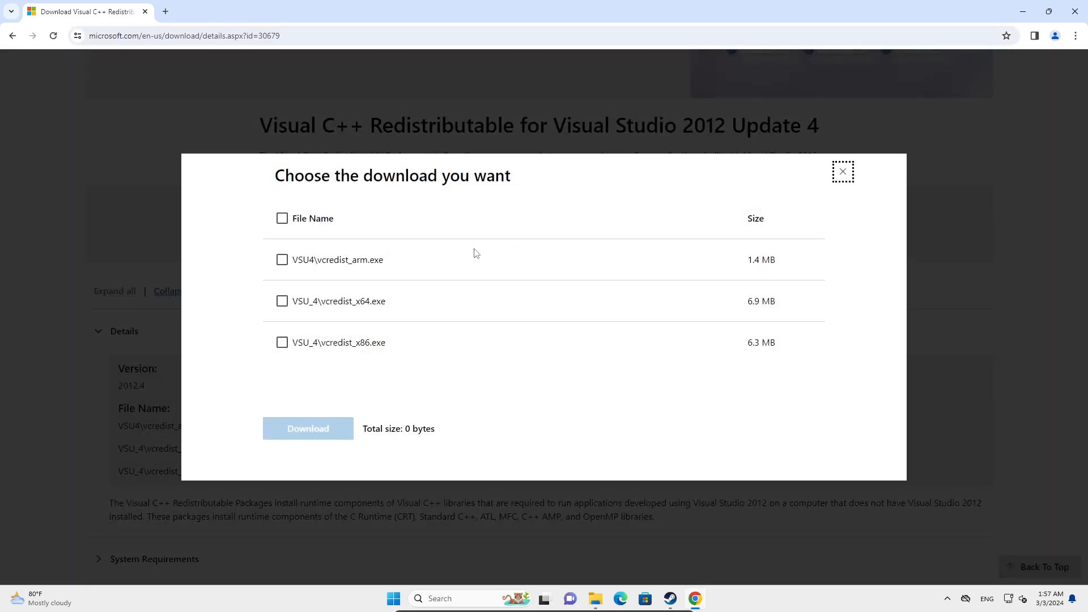
{"action": "mouse_move", "coordinate": [342, 306]}
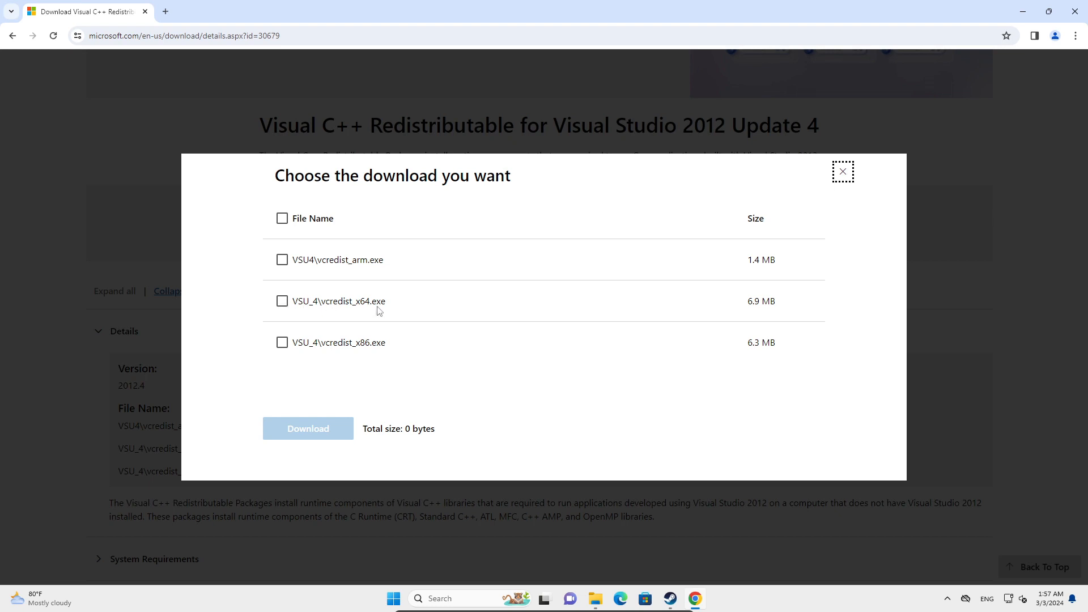
Select VSU_4\vcredist_x64.exe and download the 64-bit installer.
{"action": "left_click", "coordinate": [281, 302]}
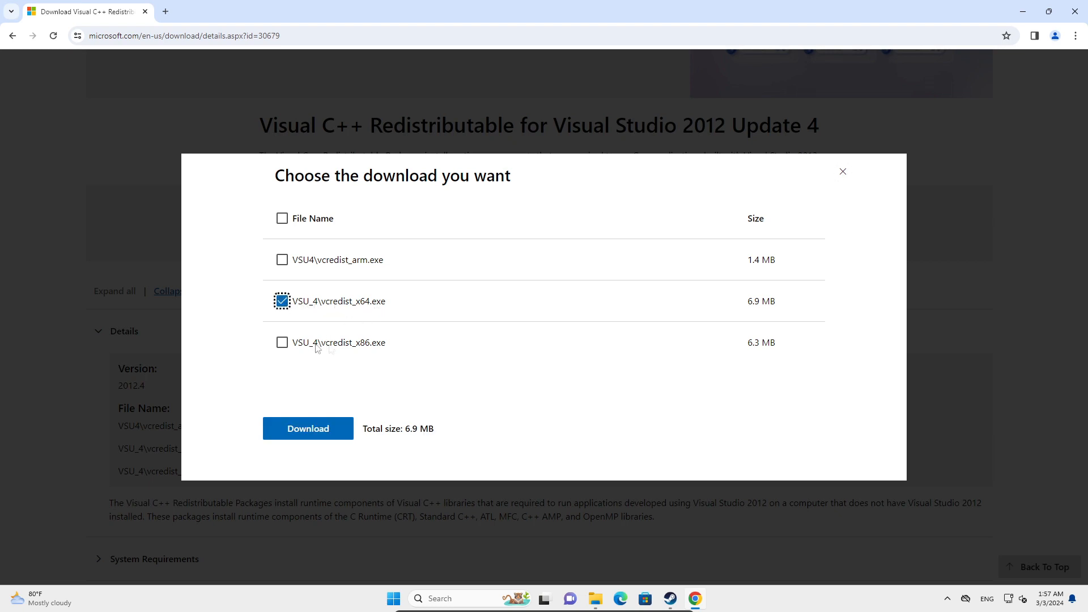
{"action": "mouse_move", "coordinate": [601, 373]}
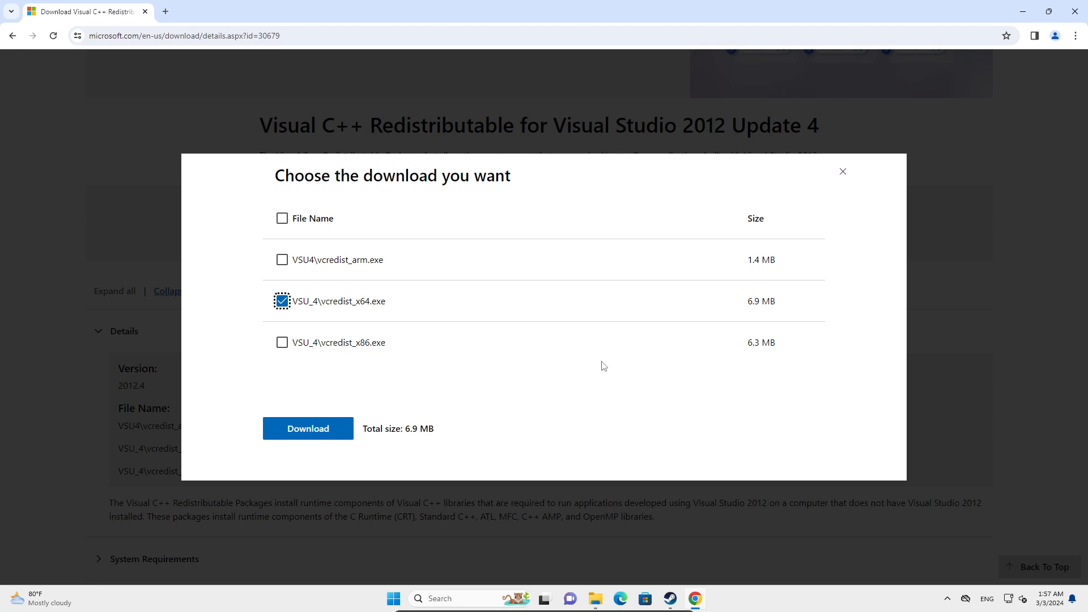
{"action": "mouse_move", "coordinate": [346, 317]}
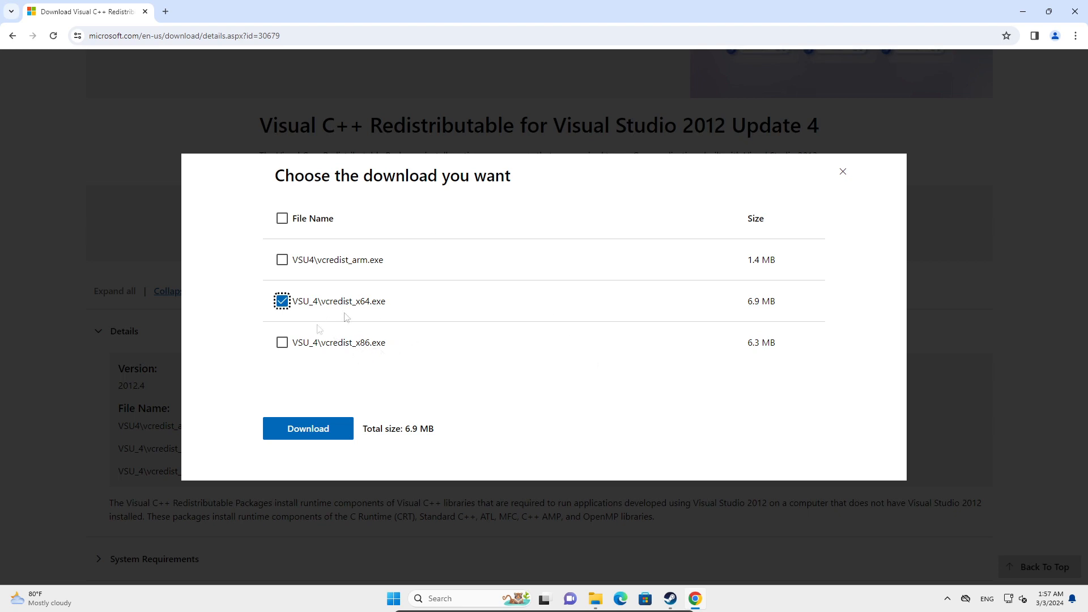
{"action": "mouse_move", "coordinate": [369, 309]}
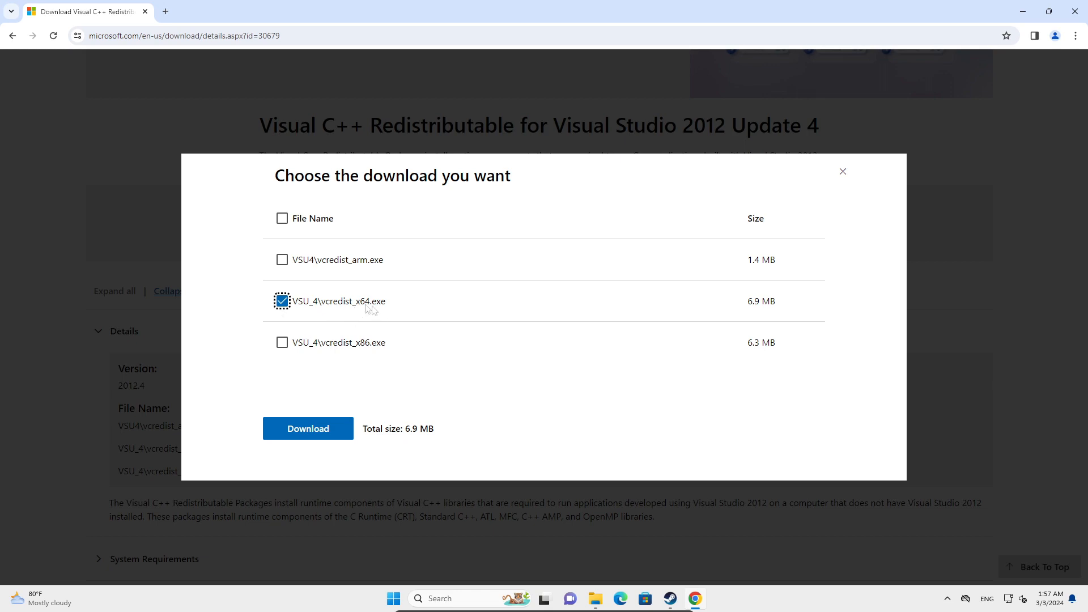
{"action": "left_click", "coordinate": [307, 429]}
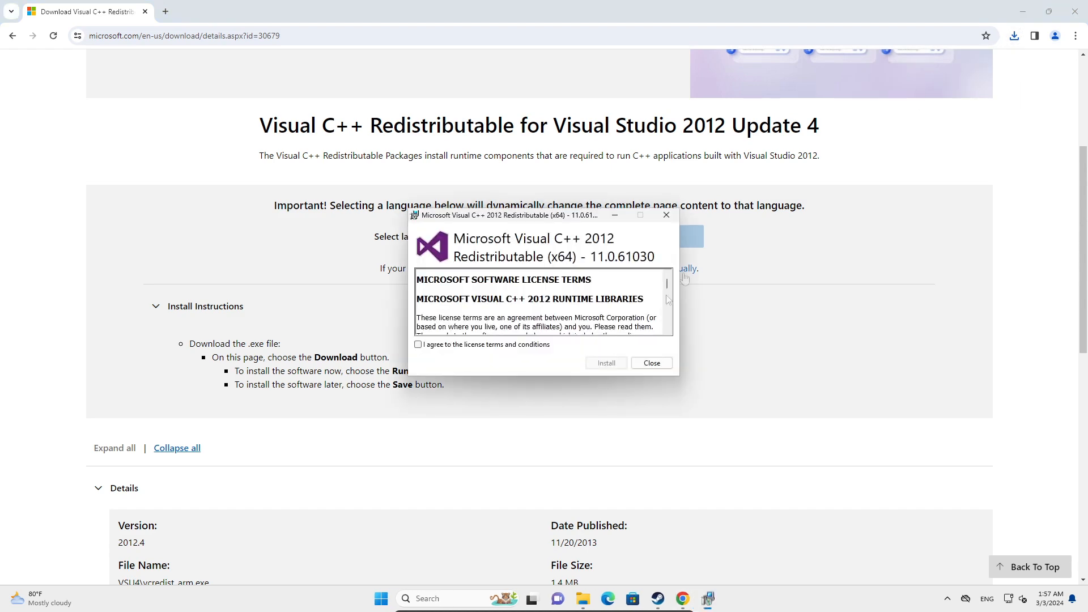
Repair the Visual C++ 2012 x64 redistributable, allow the UAC prompt, and close Setup Successful.
{"action": "left_click", "coordinate": [605, 363]}
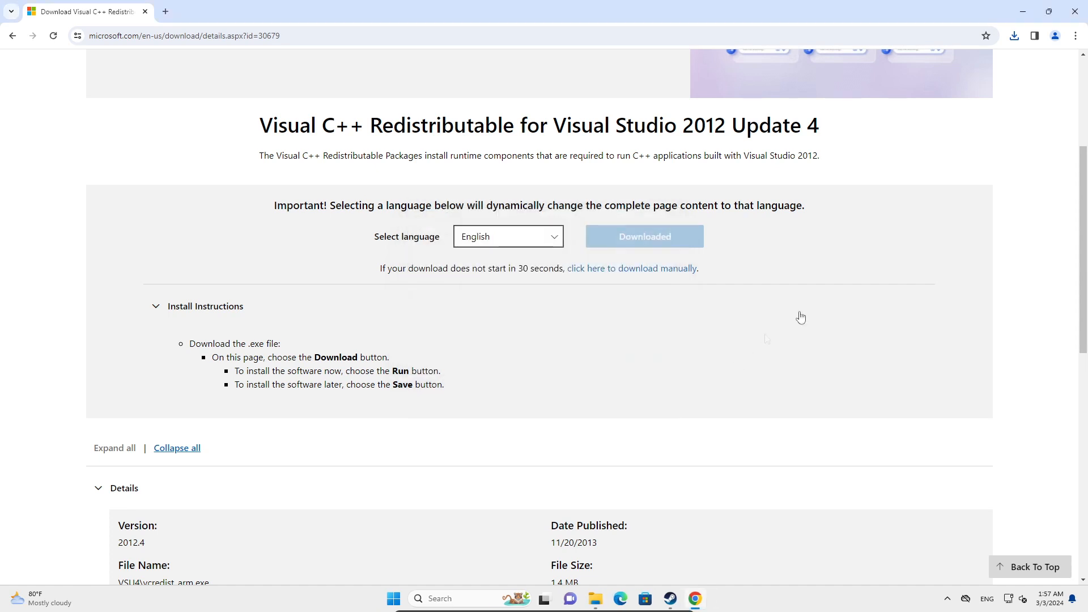
{"action": "mouse_move", "coordinate": [1006, 131]}
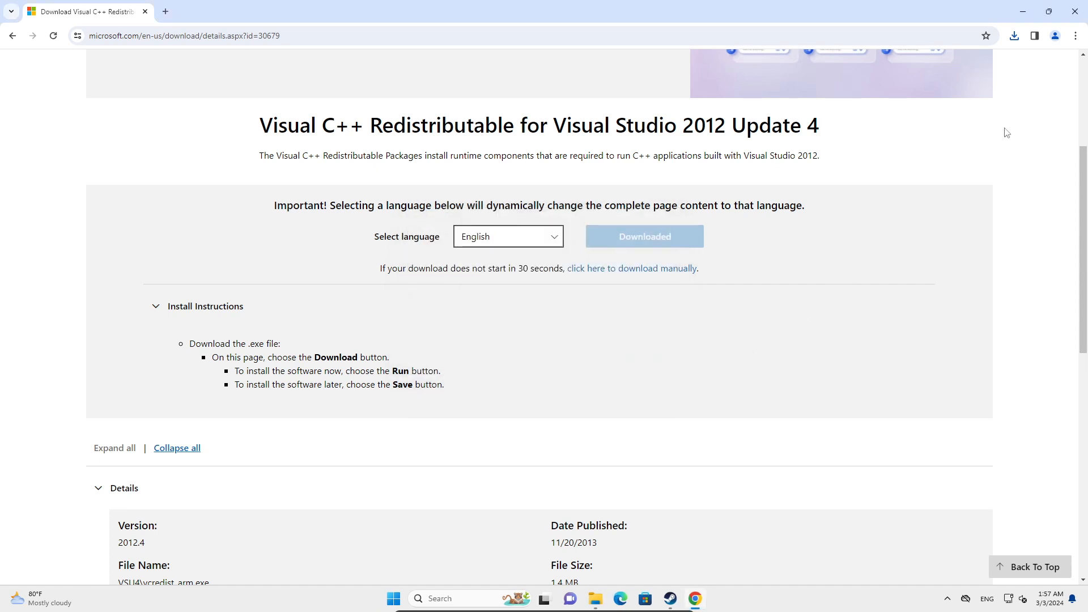
{"action": "mouse_move", "coordinate": [643, 243]}
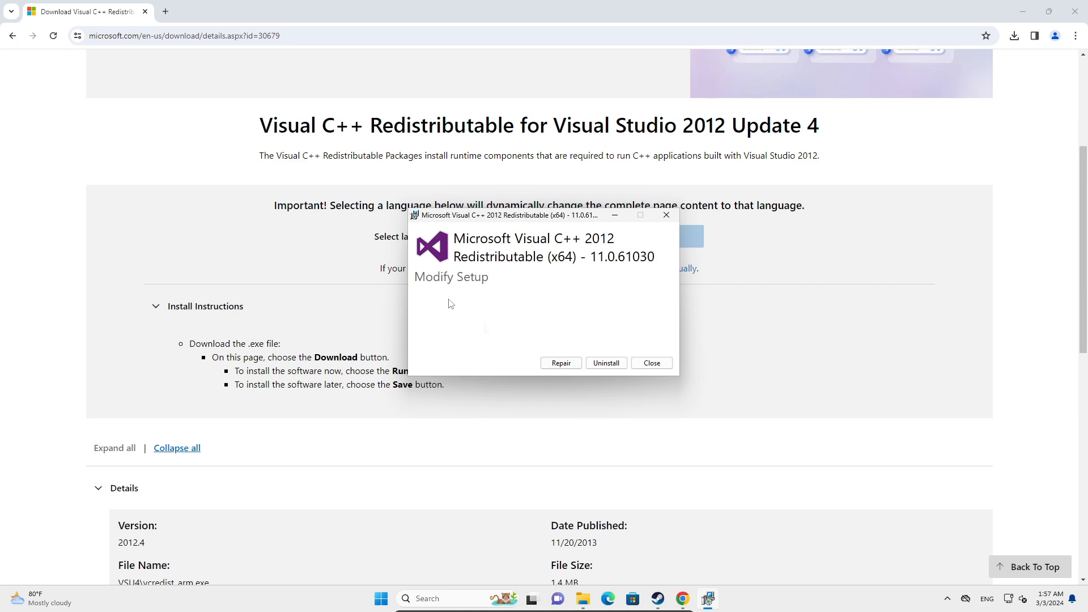
{"action": "mouse_move", "coordinate": [550, 272]}
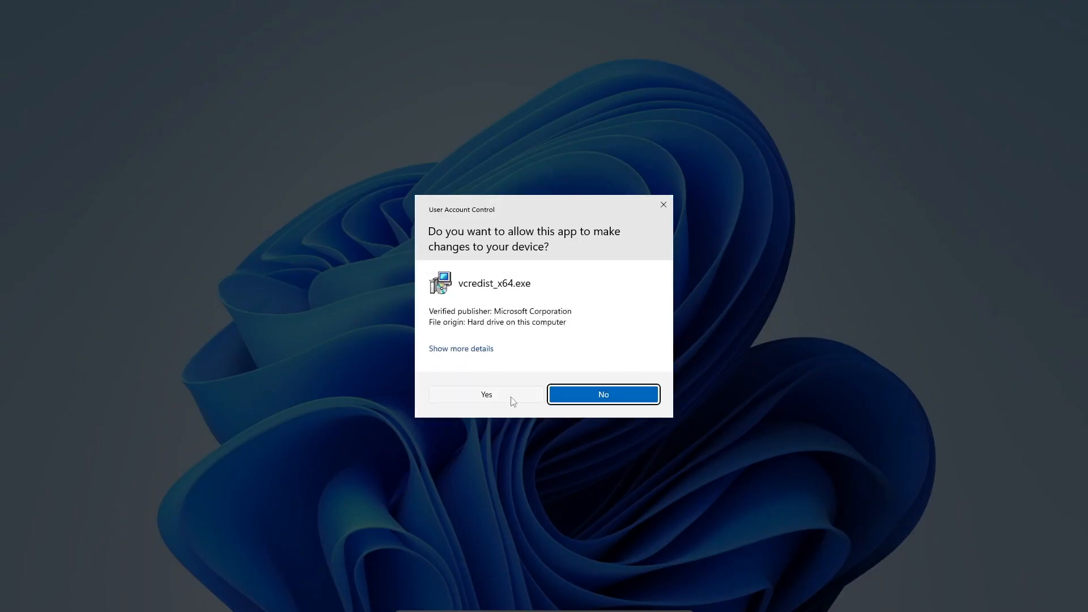
{"action": "left_click", "coordinate": [487, 394]}
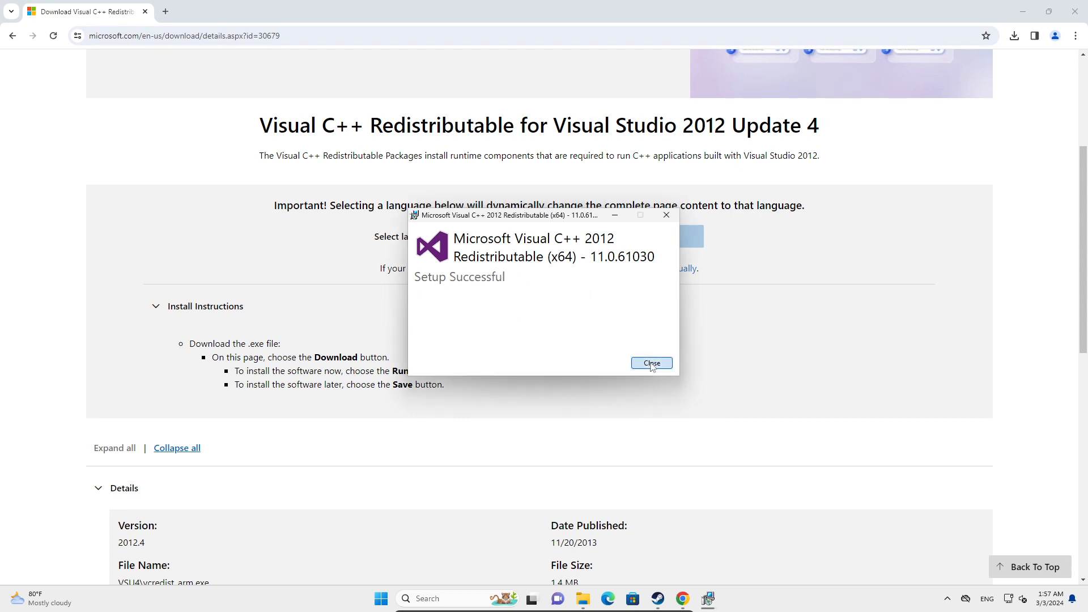
{"action": "left_click", "coordinate": [652, 363]}
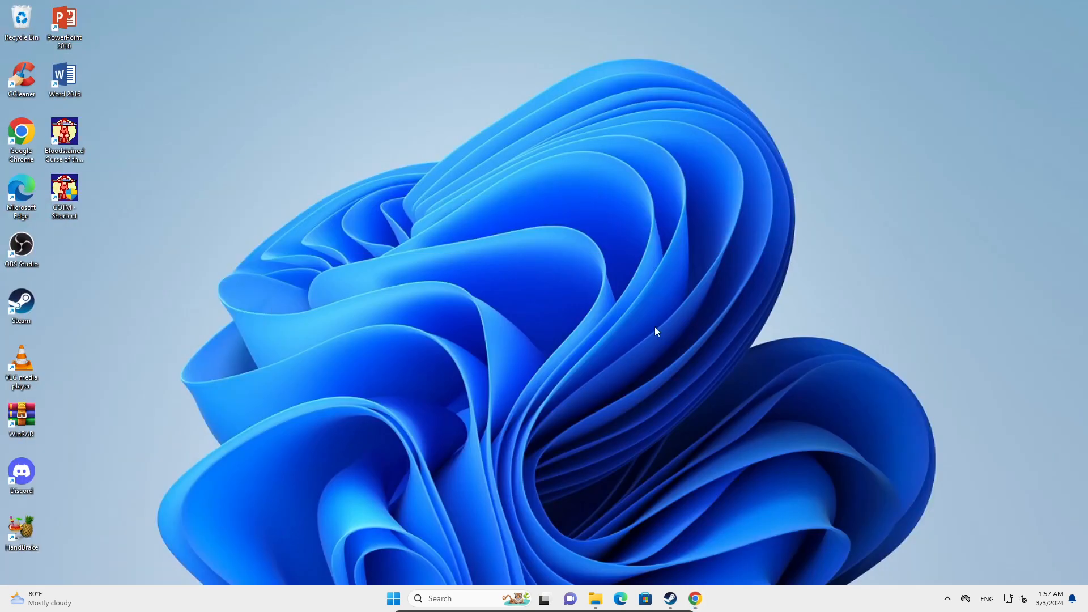
{"action": "mouse_move", "coordinate": [514, 355]}
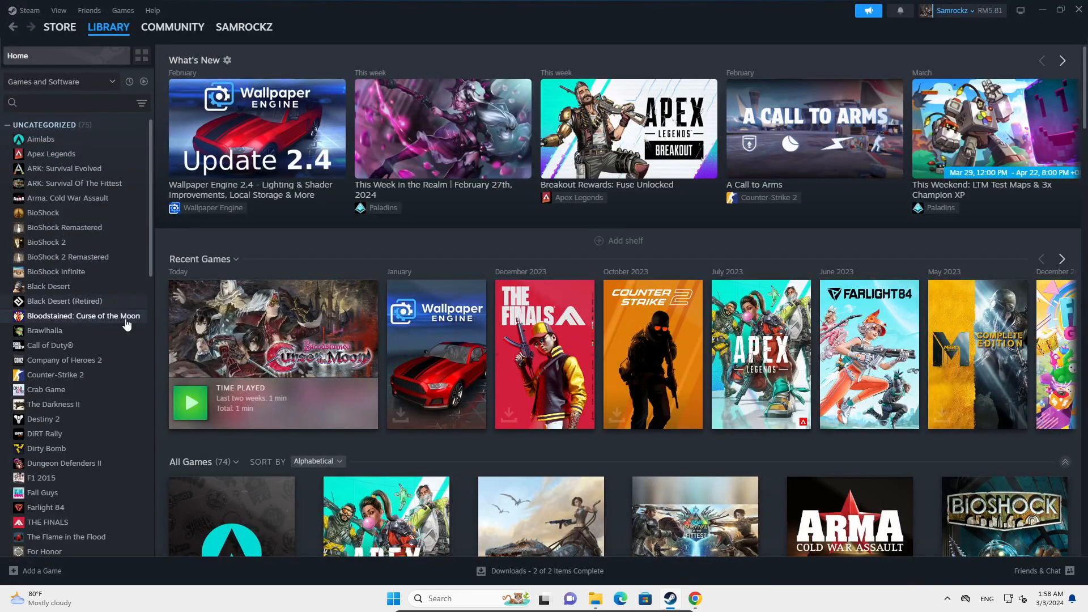
In Bloodstained's Steam Properties > Installed Files, run Verify integrity of game files.
{"action": "right_click", "coordinate": [83, 315]}
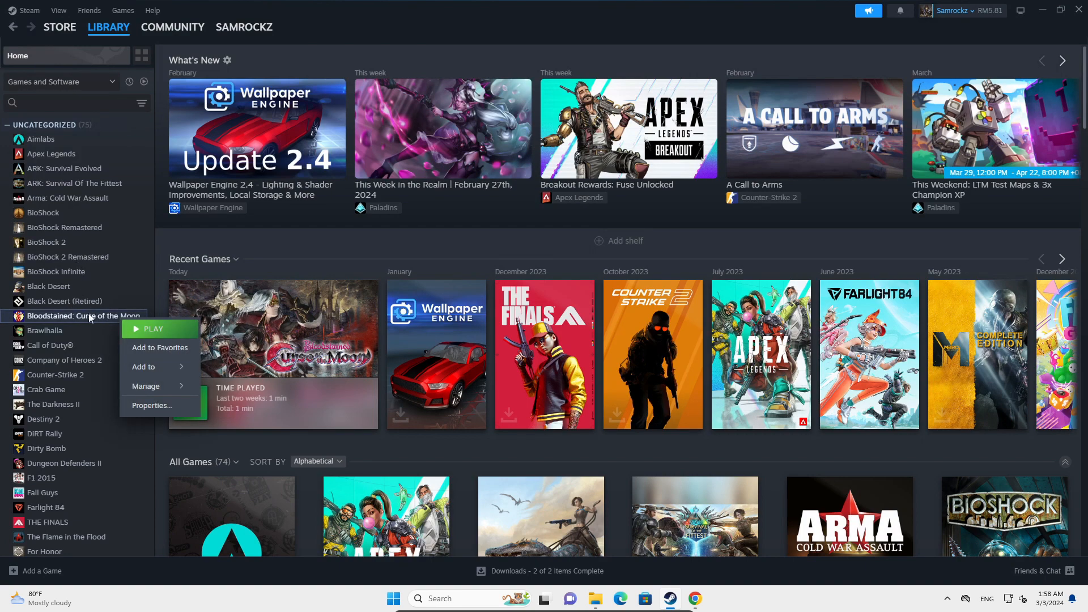
{"action": "mouse_move", "coordinate": [163, 407]}
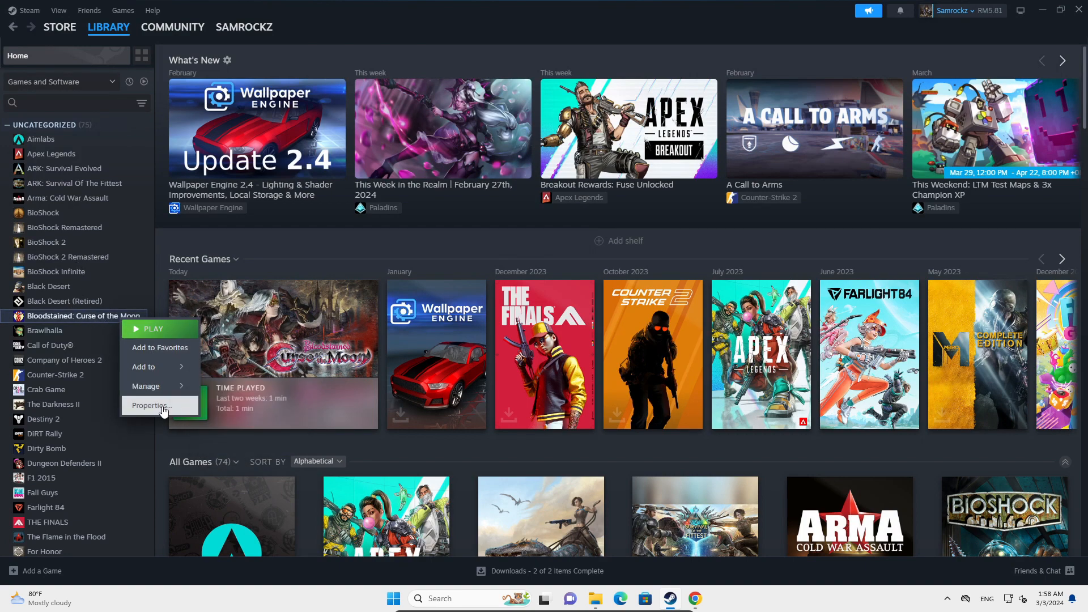
{"action": "left_click", "coordinate": [151, 405]}
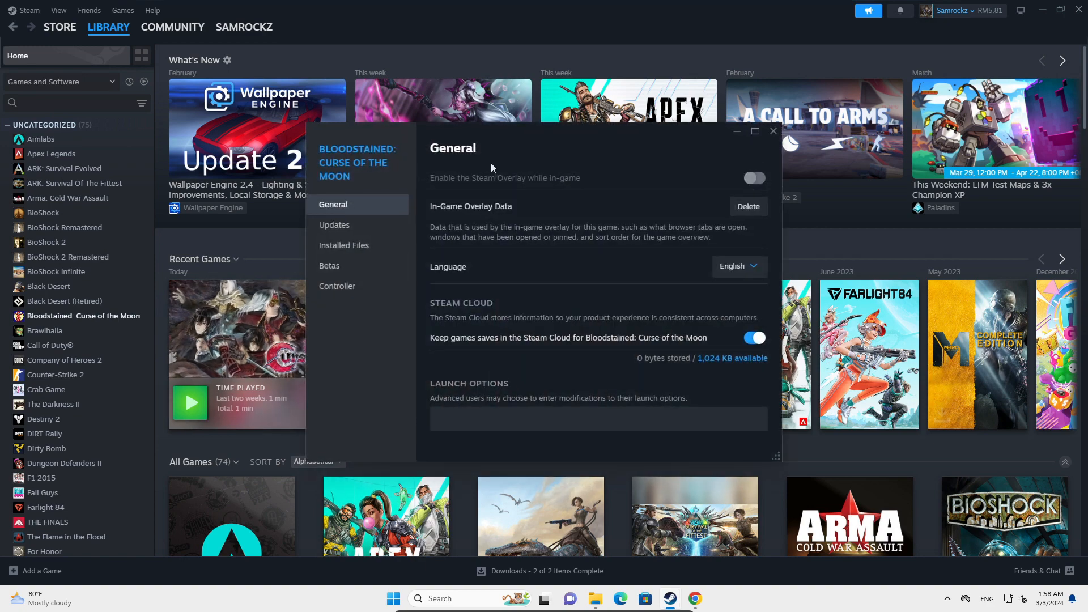
{"action": "left_click", "coordinate": [401, 245]}
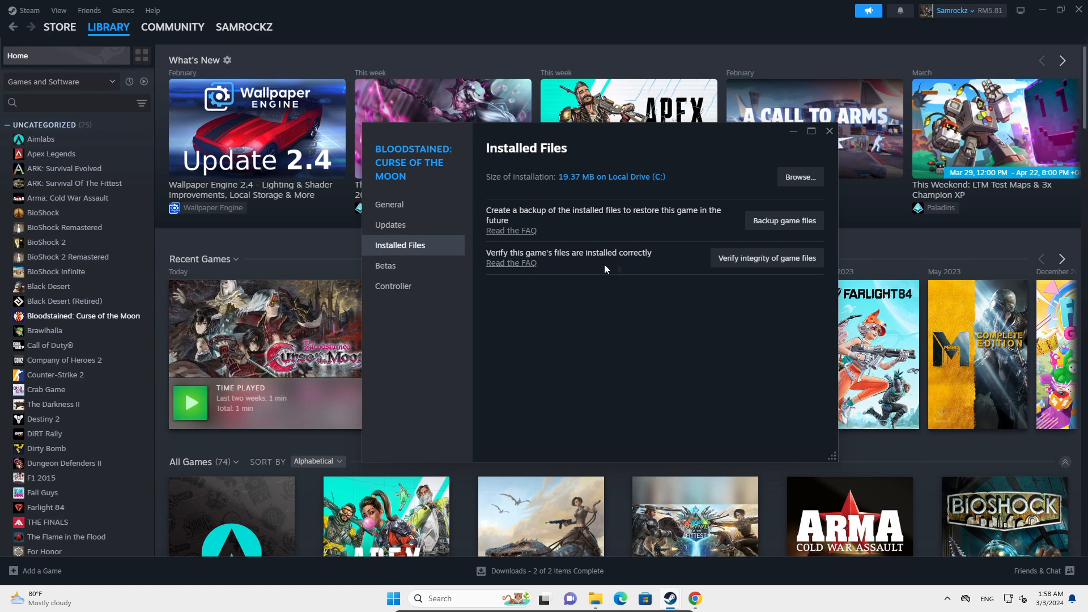
{"action": "mouse_move", "coordinate": [779, 265]}
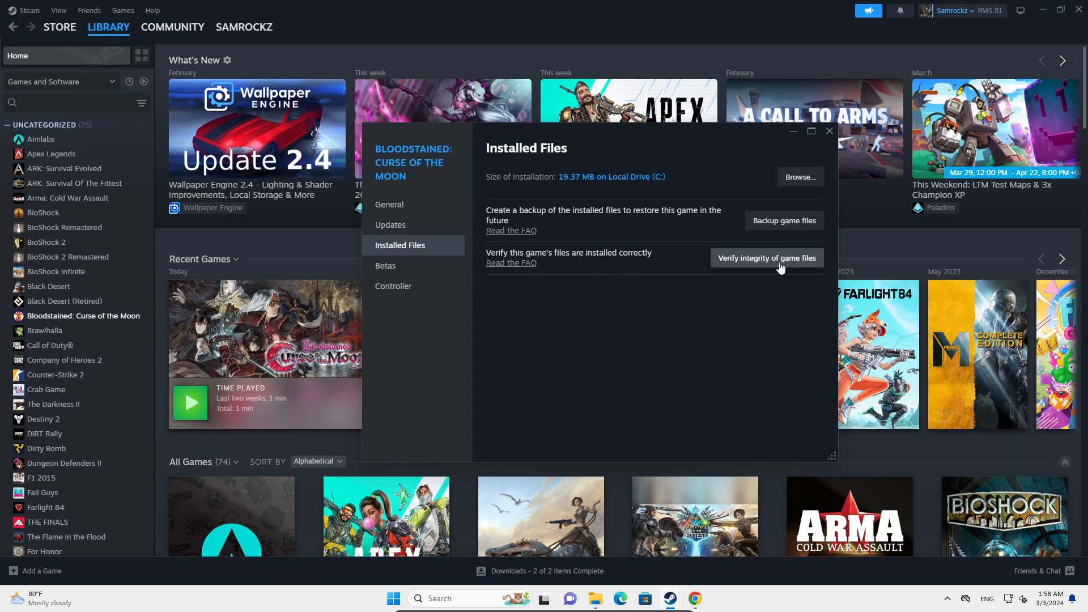
{"action": "mouse_move", "coordinate": [755, 262]}
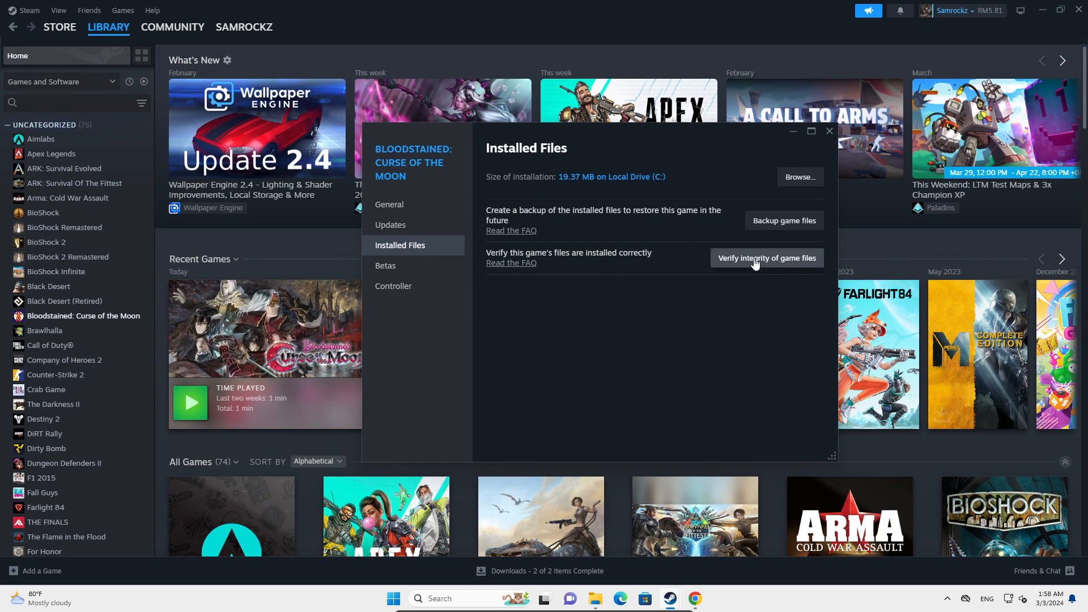
{"action": "mouse_move", "coordinate": [787, 284]}
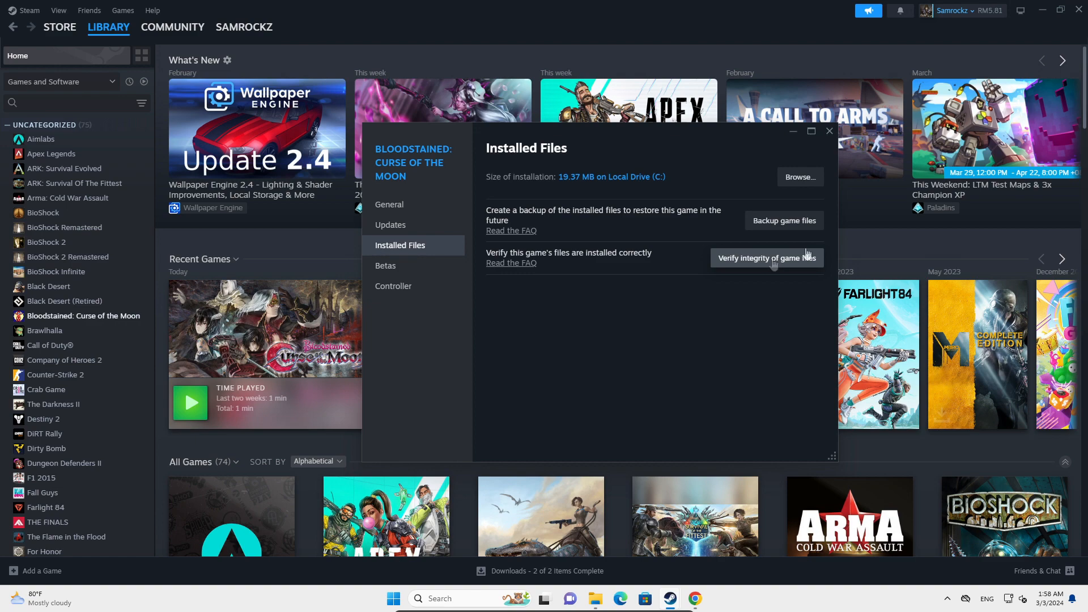
{"action": "left_click", "coordinate": [830, 130]}
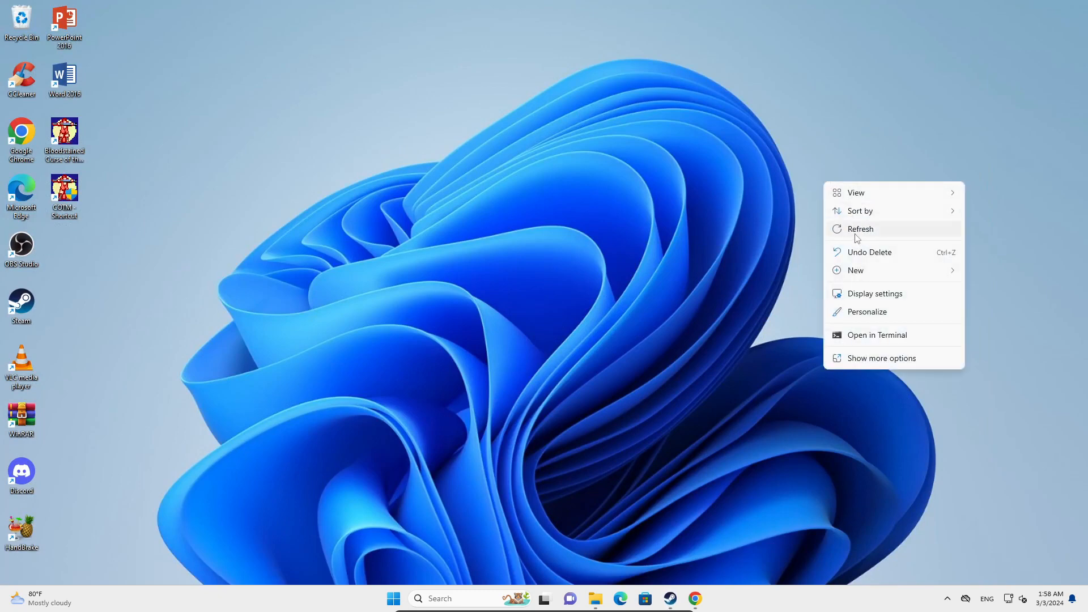
Refresh the desktop from its empty-area context menu.
{"action": "left_click", "coordinate": [862, 229]}
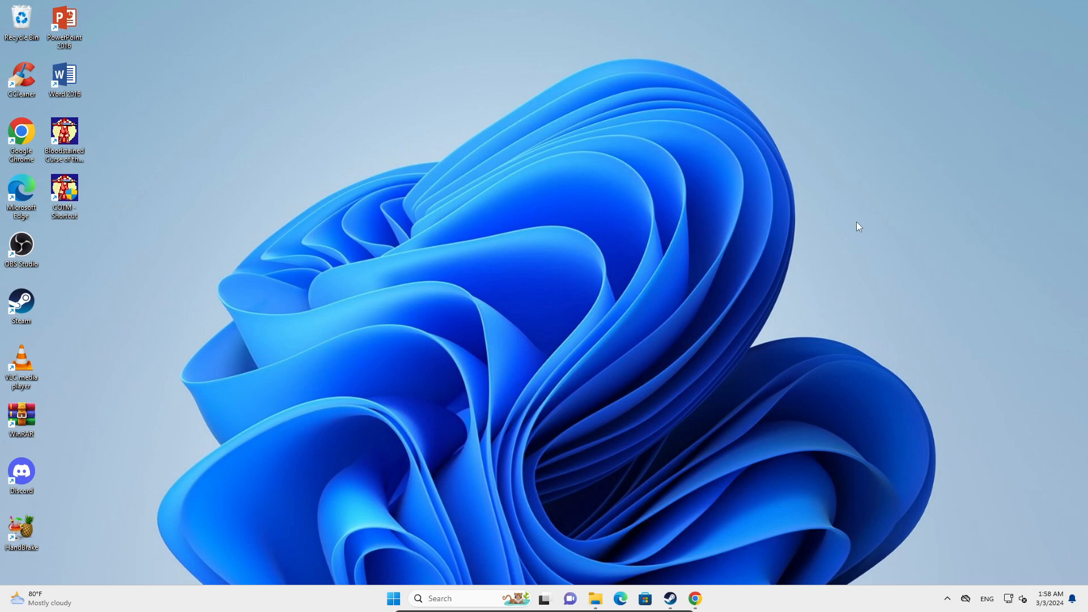
{"action": "mouse_move", "coordinate": [915, 238]}
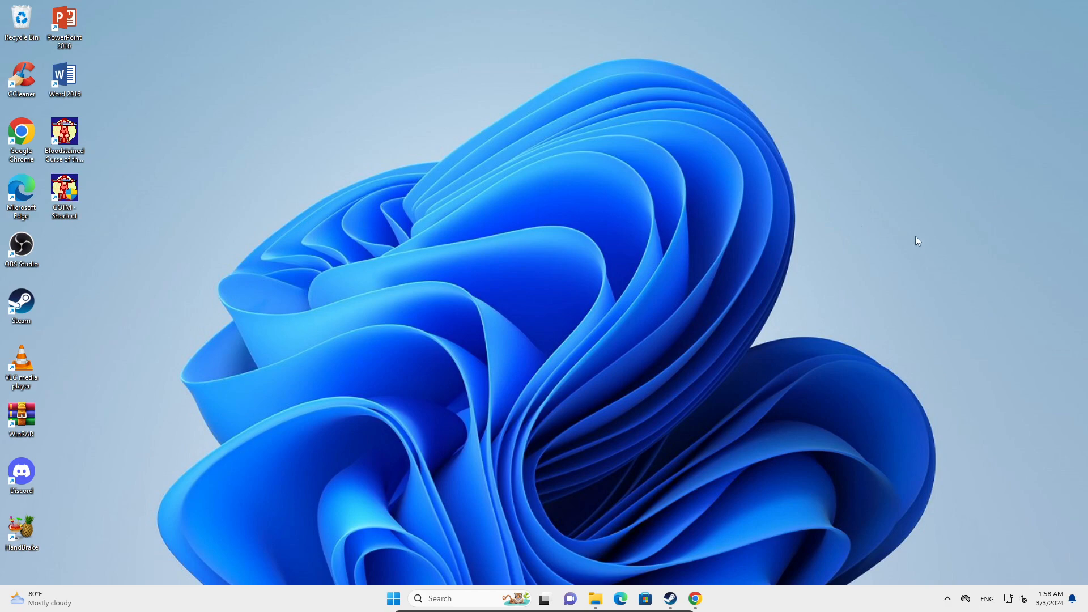